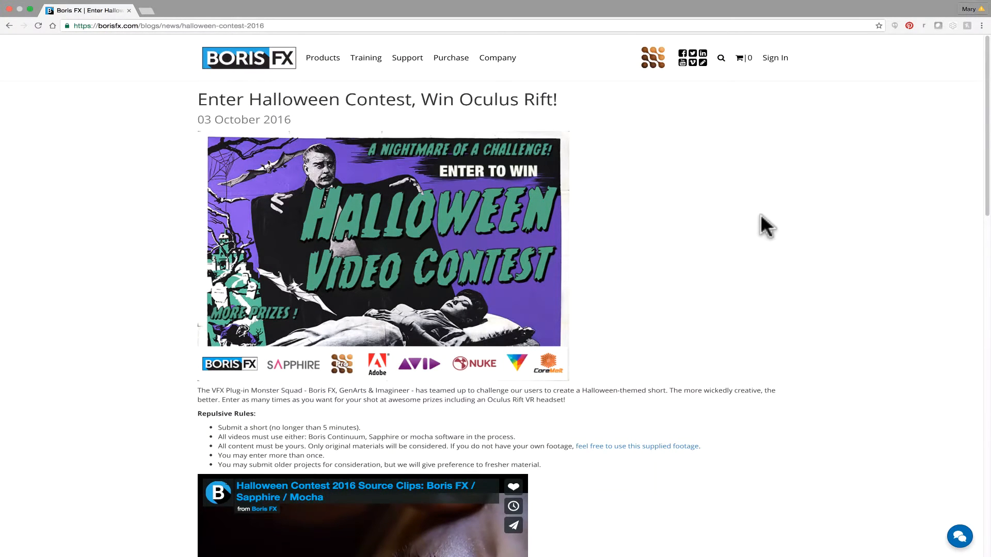
{"action": "mouse_move", "coordinate": [657, 200]}
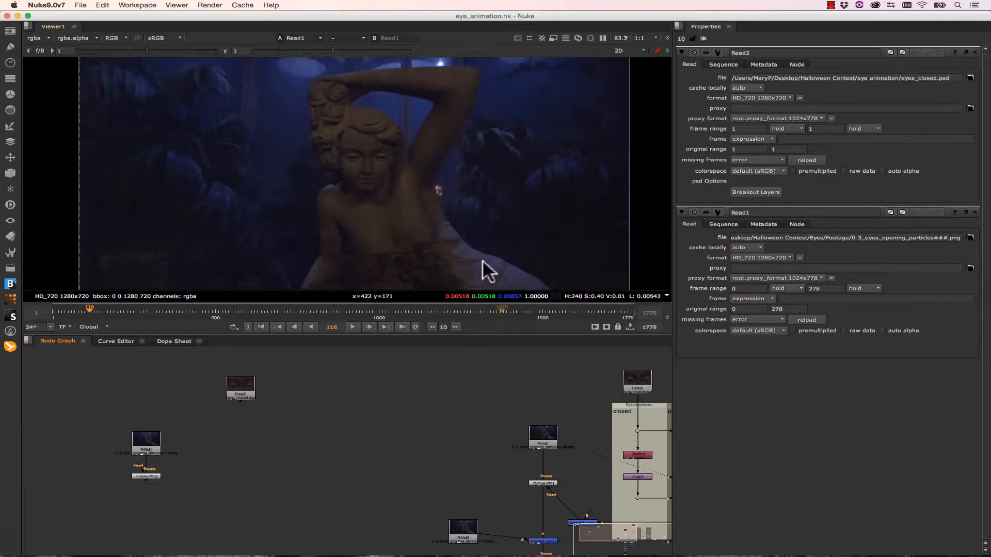
Double-click GridWarp3_2 at the eye backdrops to show its properties and warp grid
{"action": "left_click", "coordinate": [240, 388]}
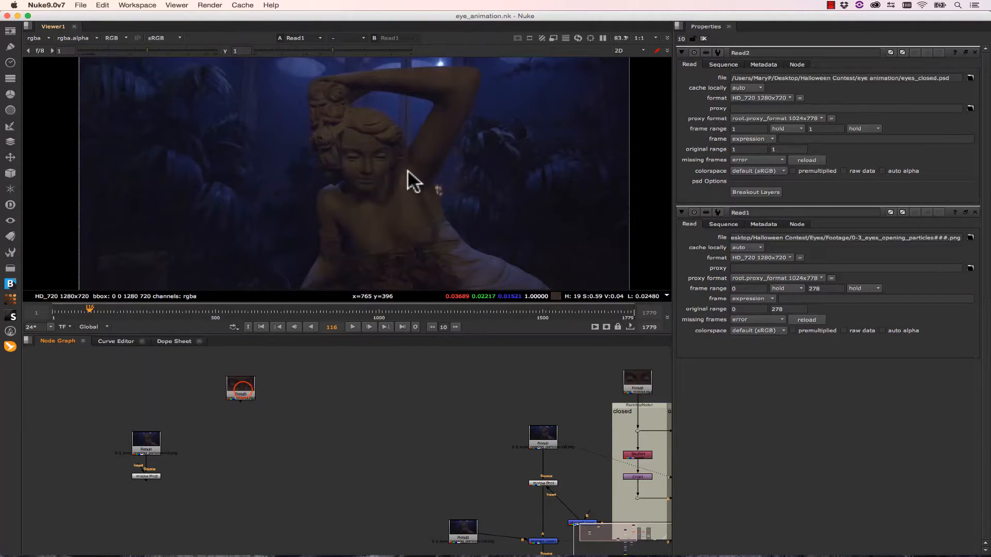
{"action": "left_click", "coordinate": [240, 389]}
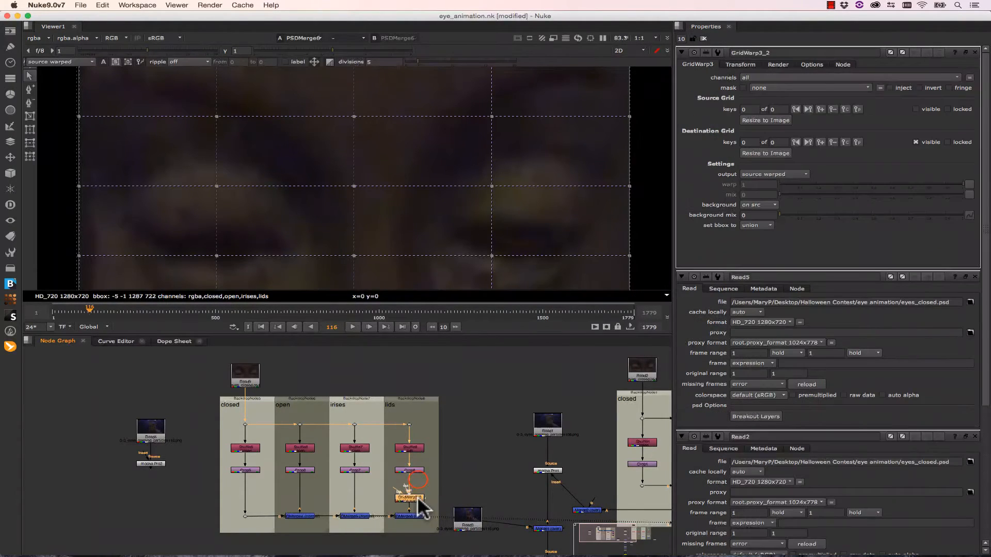
{"action": "mouse_move", "coordinate": [196, 209]}
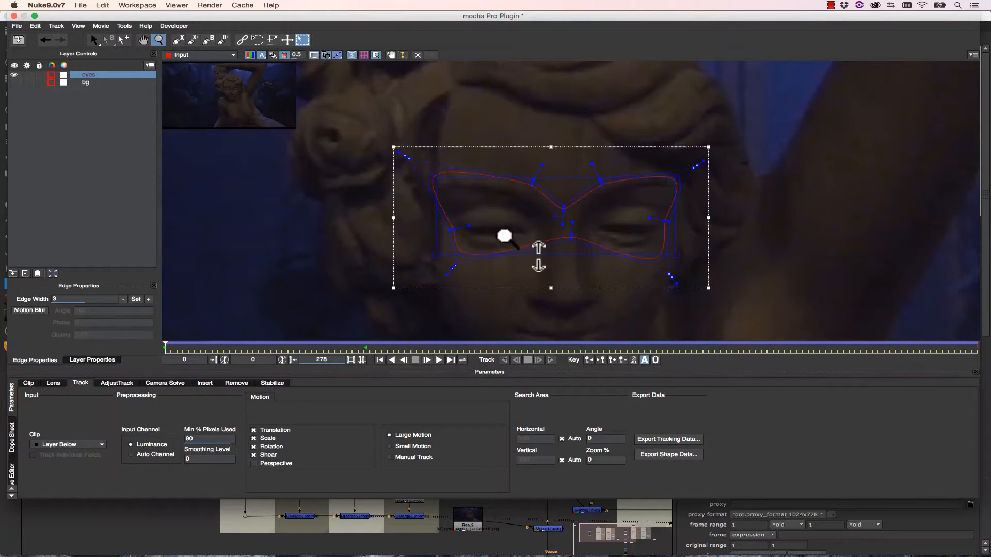
Refine the mocha eyes shape and set the output module to Insert: Composite
{"action": "left_click", "coordinate": [205, 383]}
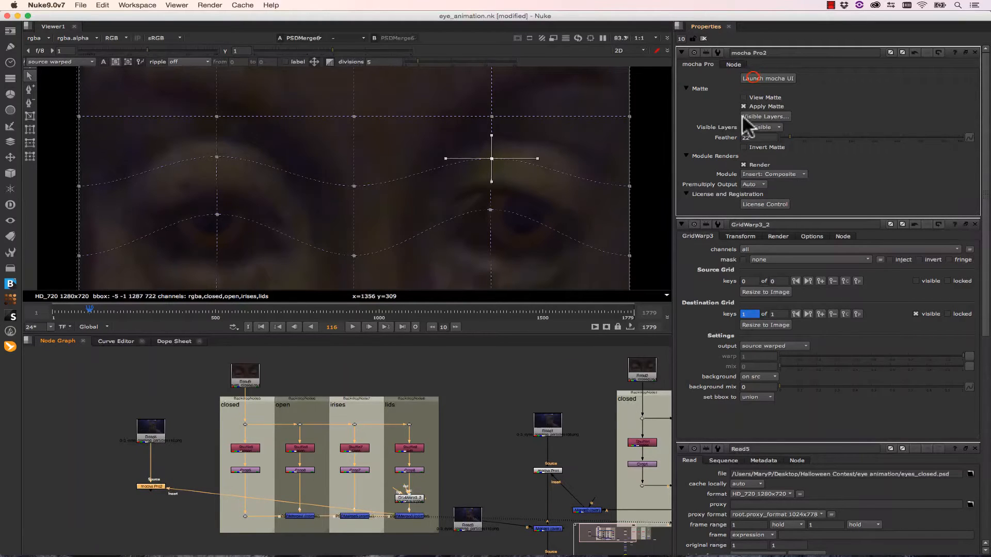
{"action": "left_click", "coordinate": [769, 78]}
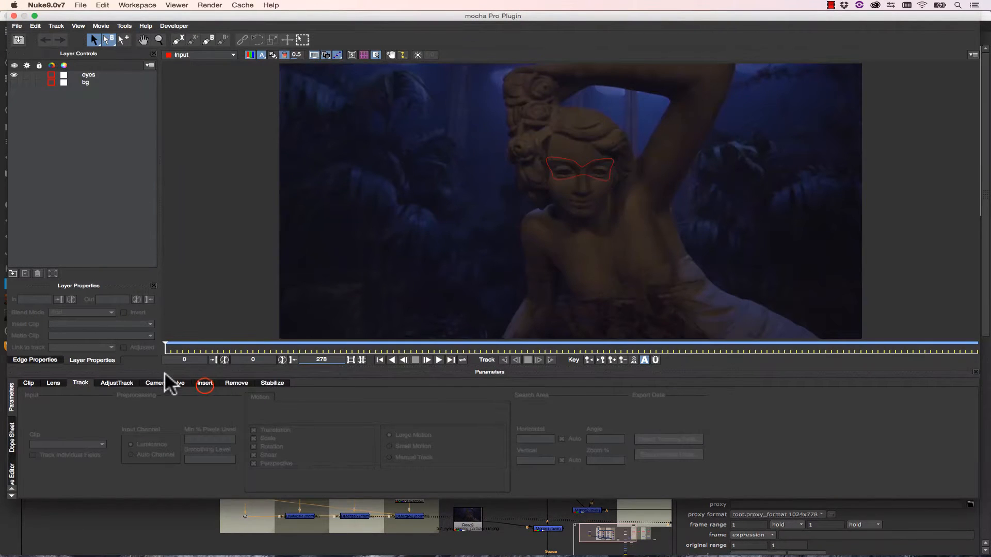
{"action": "left_click", "coordinate": [205, 382]}
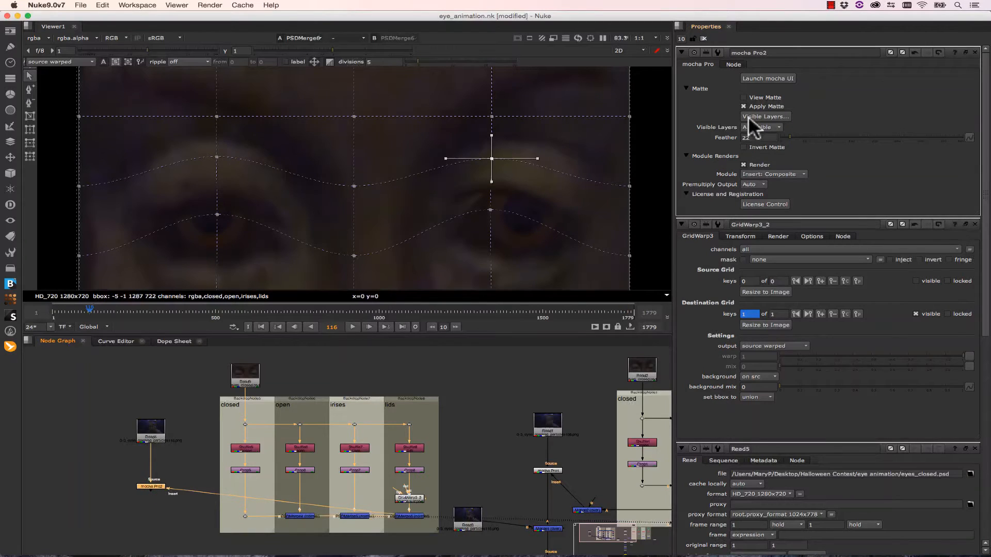
{"action": "left_click", "coordinate": [774, 174]}
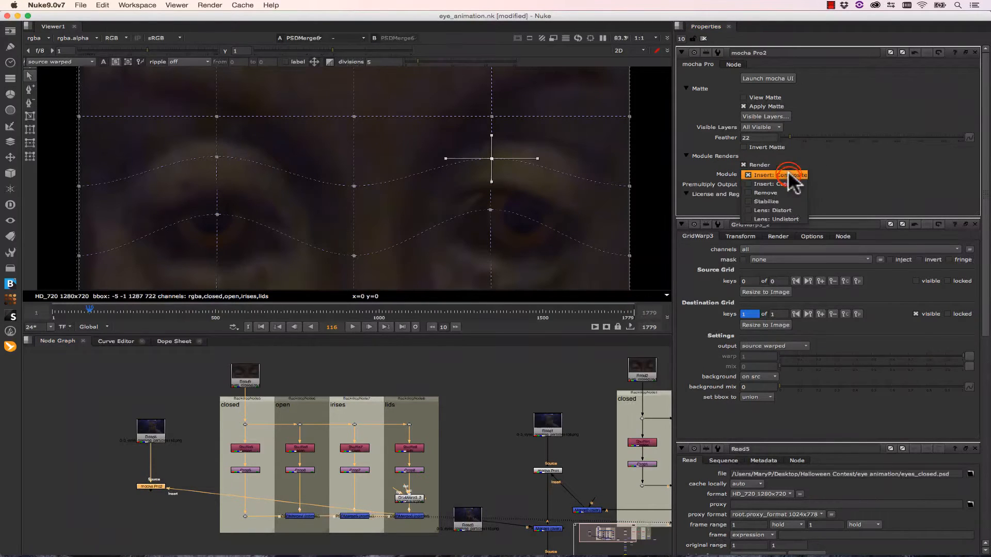
{"action": "left_click", "coordinate": [774, 175]}
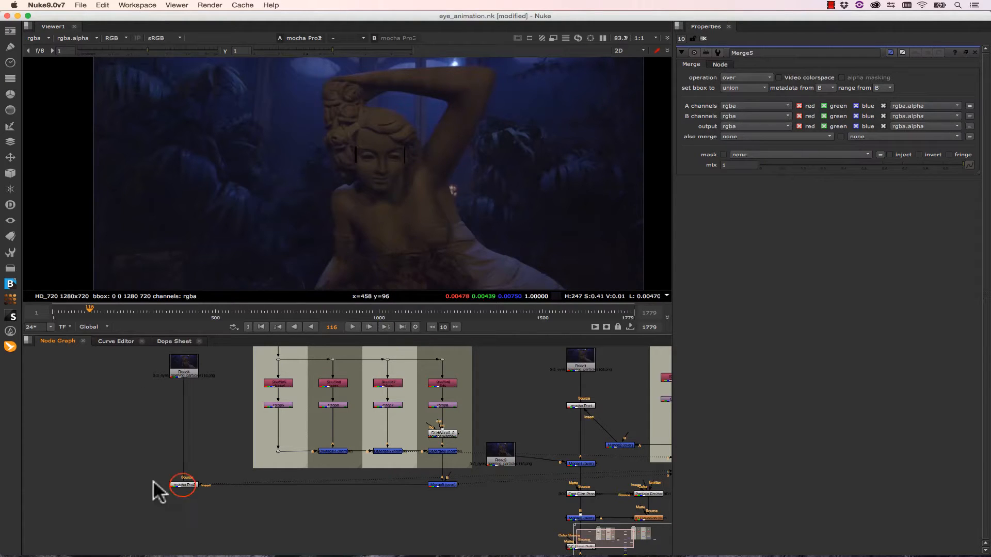
Add a BCC Fast Film Process node after the mocha Pro node
{"action": "left_click", "coordinate": [184, 485]}
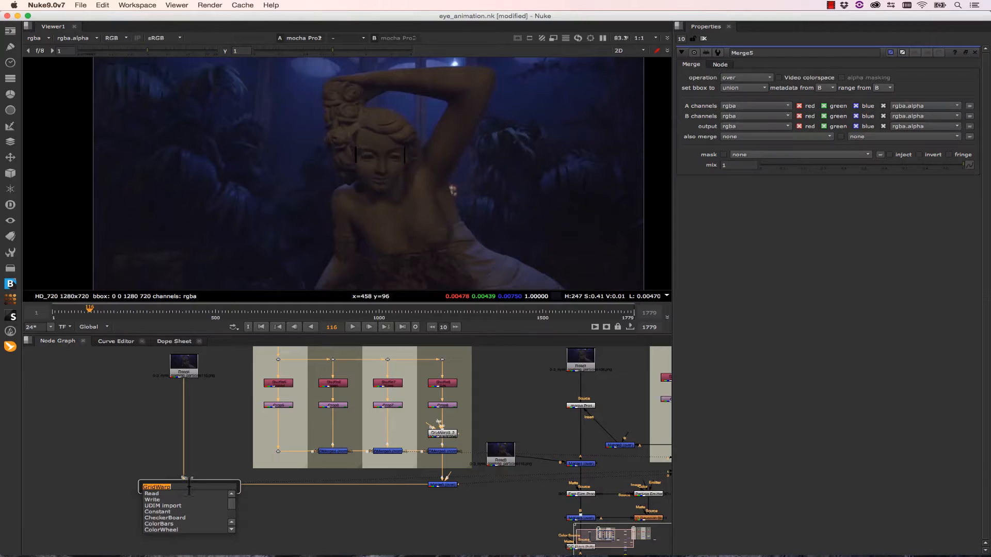
{"action": "type", "text": "bcc fast"}
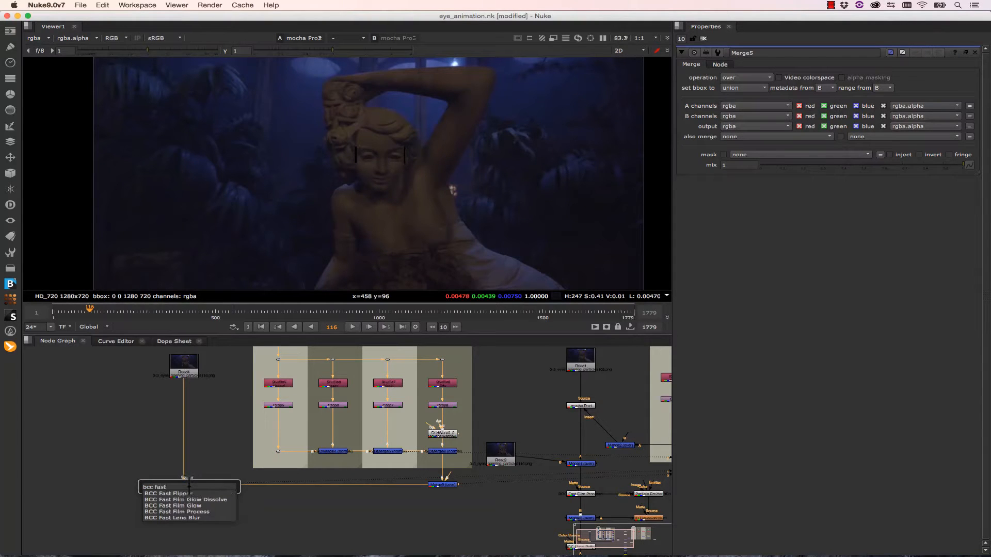
{"action": "type", "text": "film"}
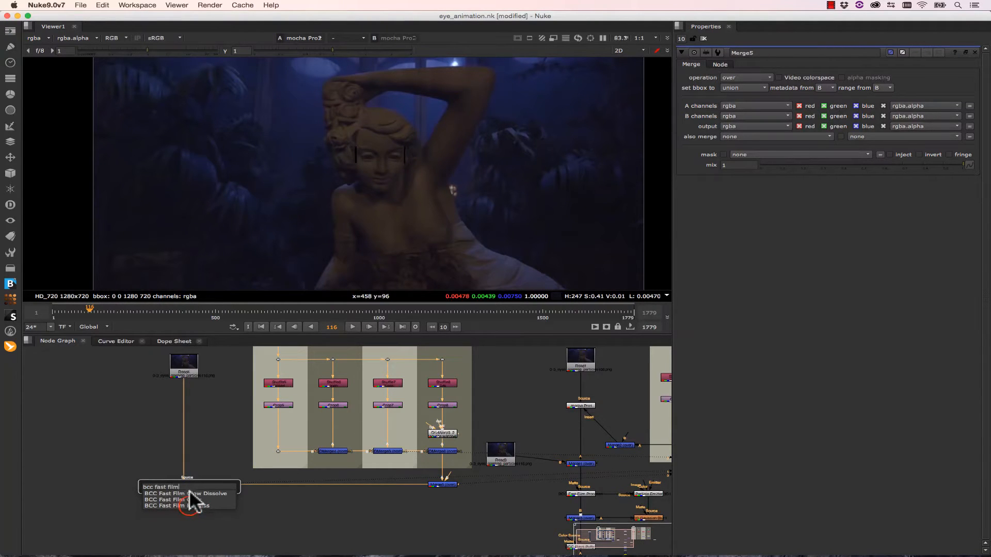
{"action": "left_click", "coordinate": [172, 505]}
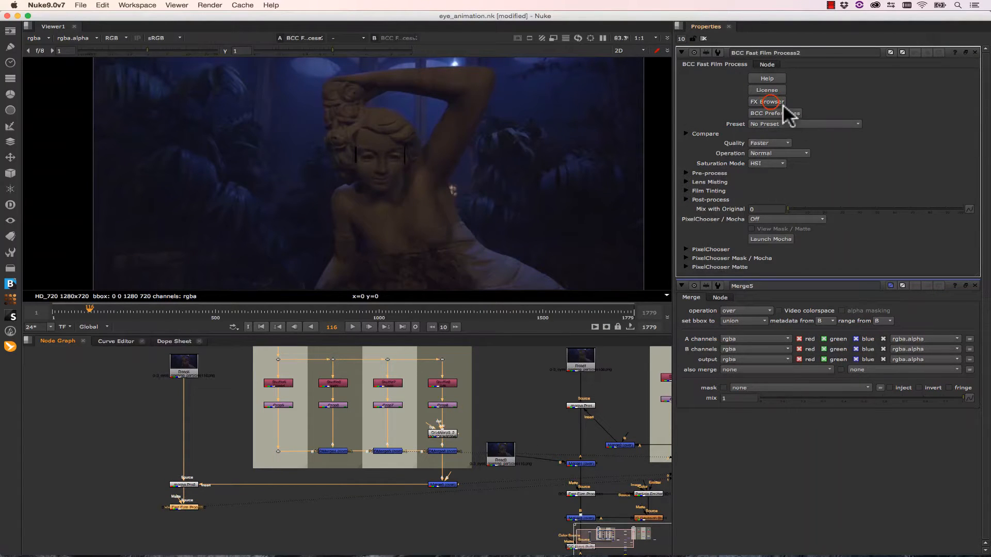
Preview film presets like Black and White Washed Out, then cancel without applying
{"action": "left_click", "coordinate": [766, 101]}
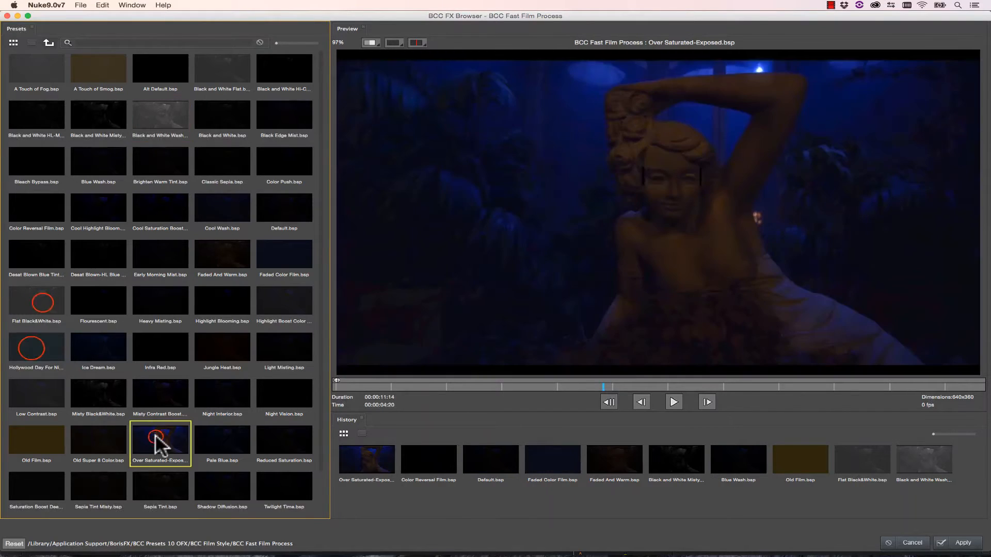
{"action": "left_click", "coordinate": [160, 114]}
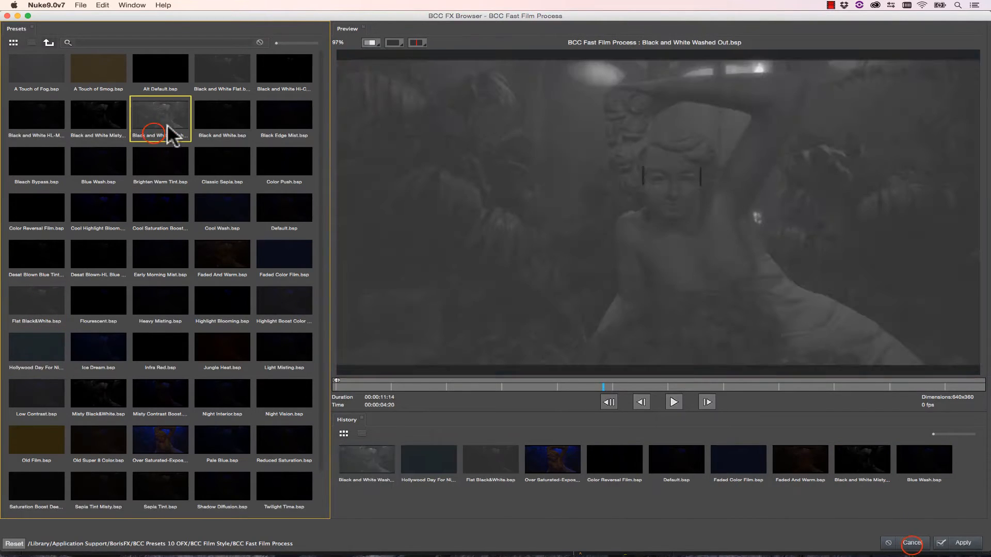
{"action": "left_click", "coordinate": [911, 543]}
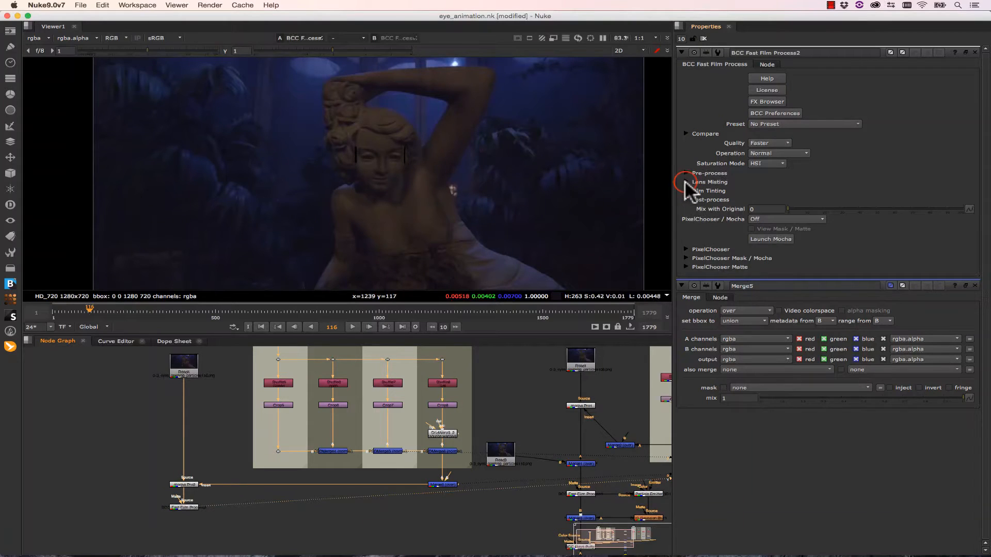
Raise Highlight Mist to 17.5 and open the Film Tinting overall colour wheel
{"action": "left_click", "coordinate": [686, 181]}
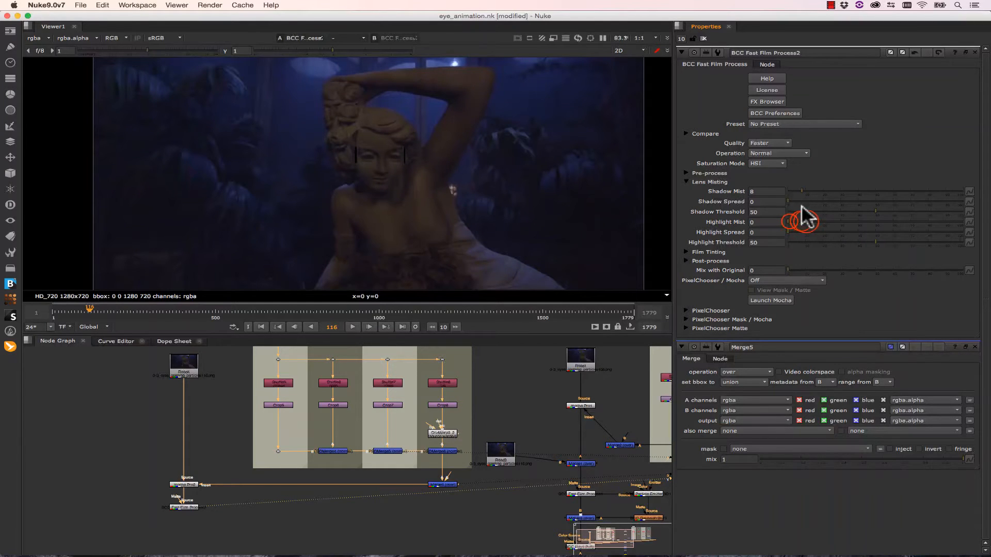
{"action": "left_click_drag", "start_coordinate": [790, 222], "coordinate": [822, 222]}
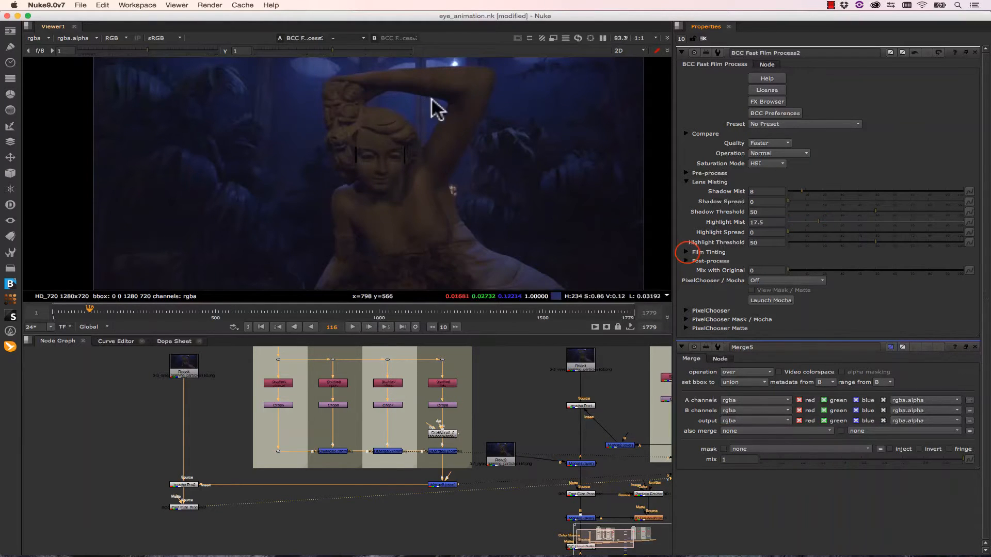
{"action": "left_click", "coordinate": [686, 252]}
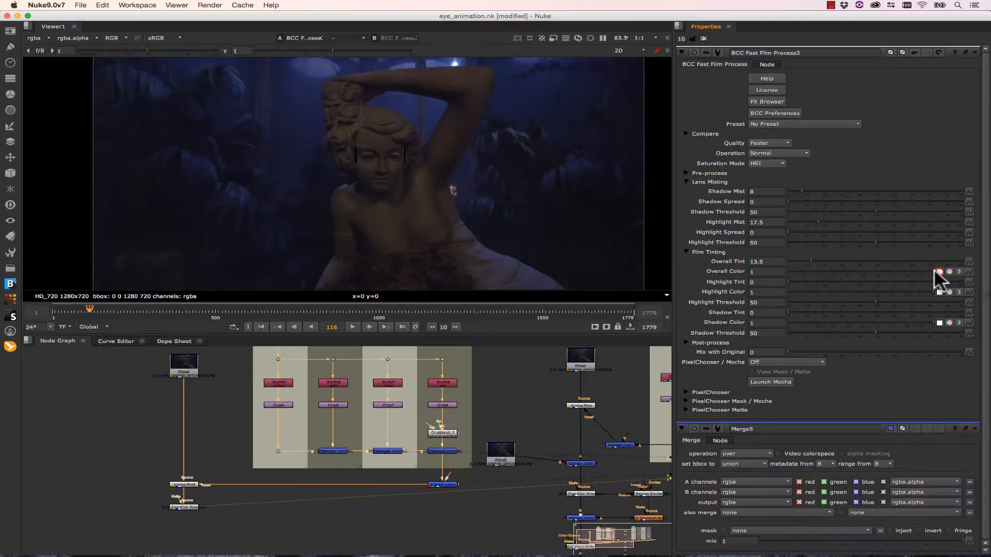
{"action": "left_click", "coordinate": [950, 272]}
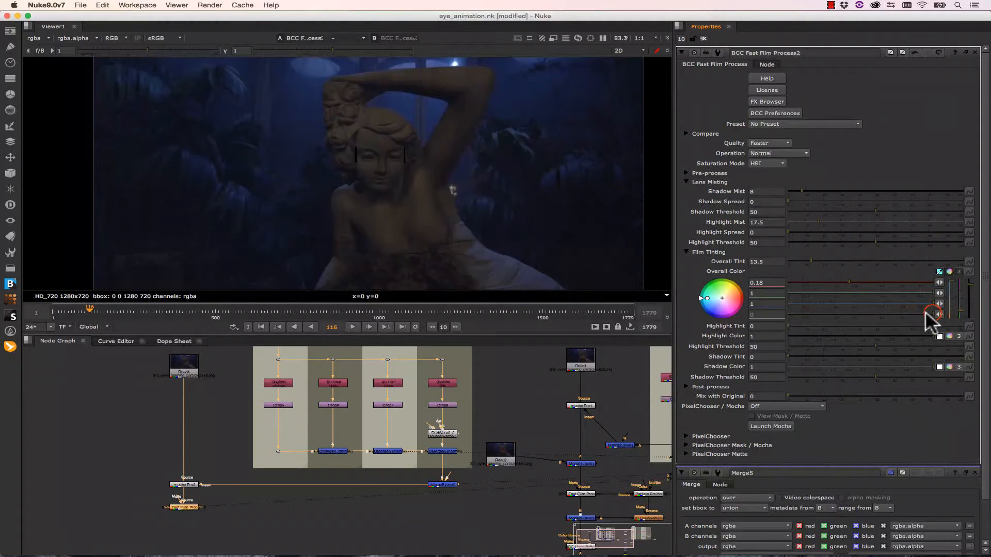
{"action": "mouse_move", "coordinate": [916, 315]}
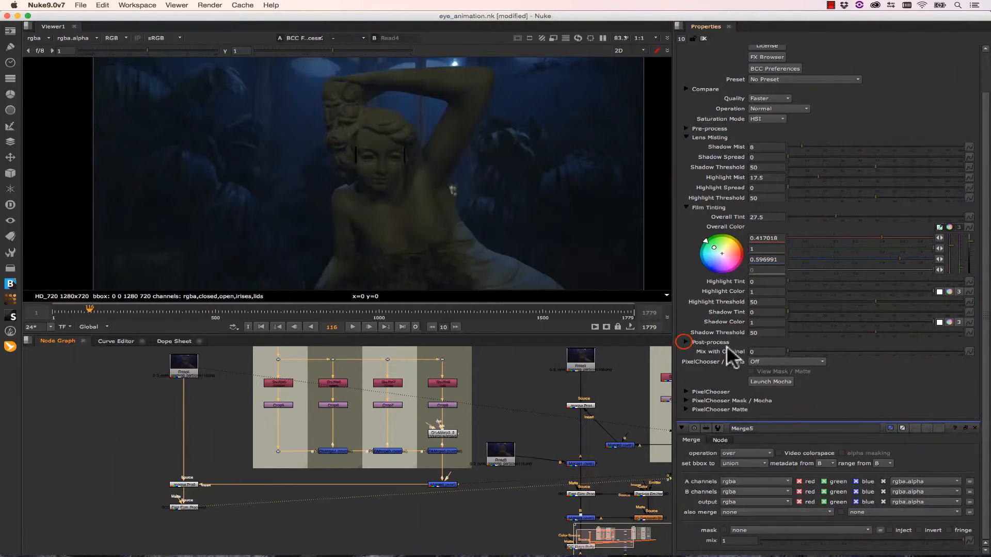
Expand the film effect's post-process settings
{"action": "left_click", "coordinate": [685, 342]}
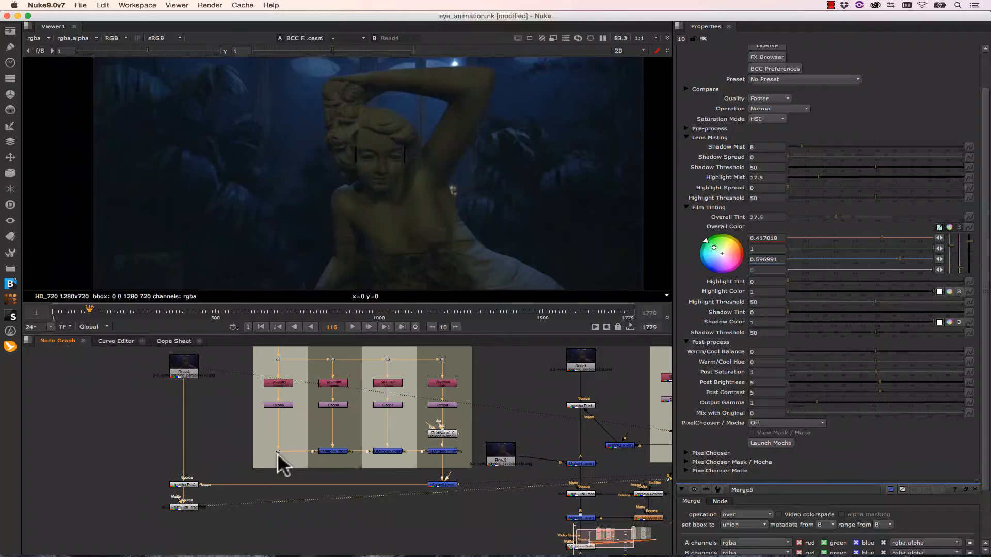
{"action": "mouse_move", "coordinate": [366, 153]}
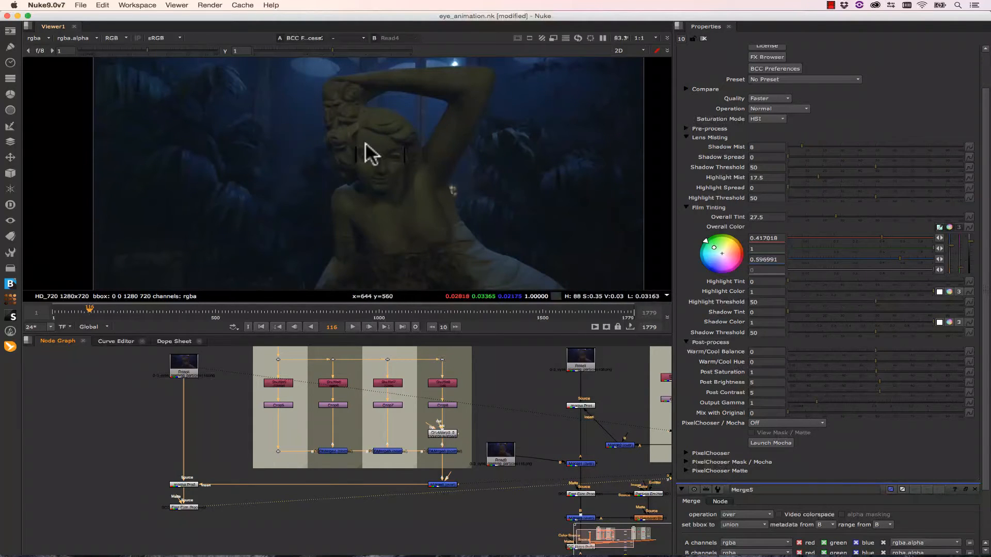
{"action": "mouse_move", "coordinate": [448, 175]}
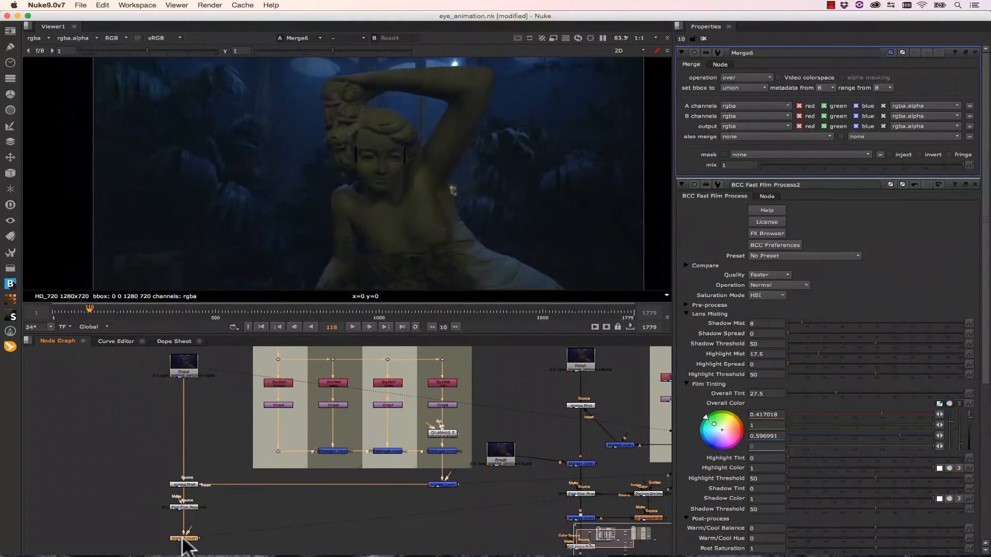
{"action": "mouse_move", "coordinate": [199, 517]}
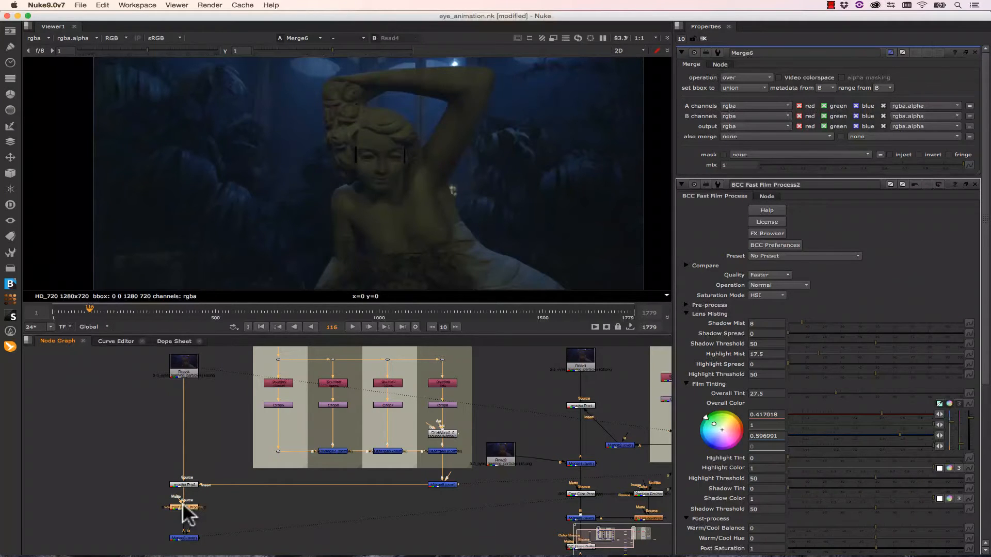
Search 'bcc' in the node menu to create a BCC Particle Emitter 3D
{"action": "type", "text": "bcc"}
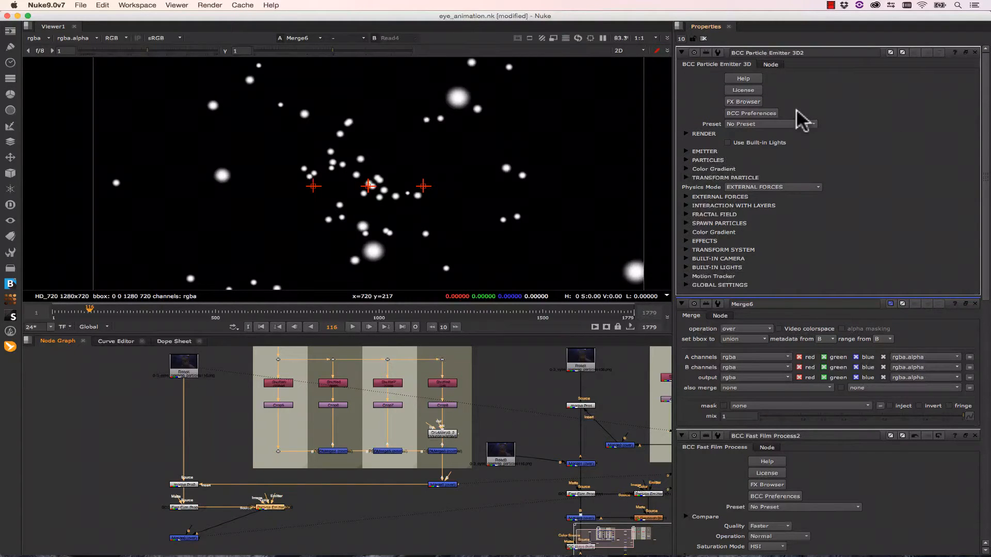
Enter 350 in the emitter settings and preview the particle animation
{"action": "left_click", "coordinate": [686, 151]}
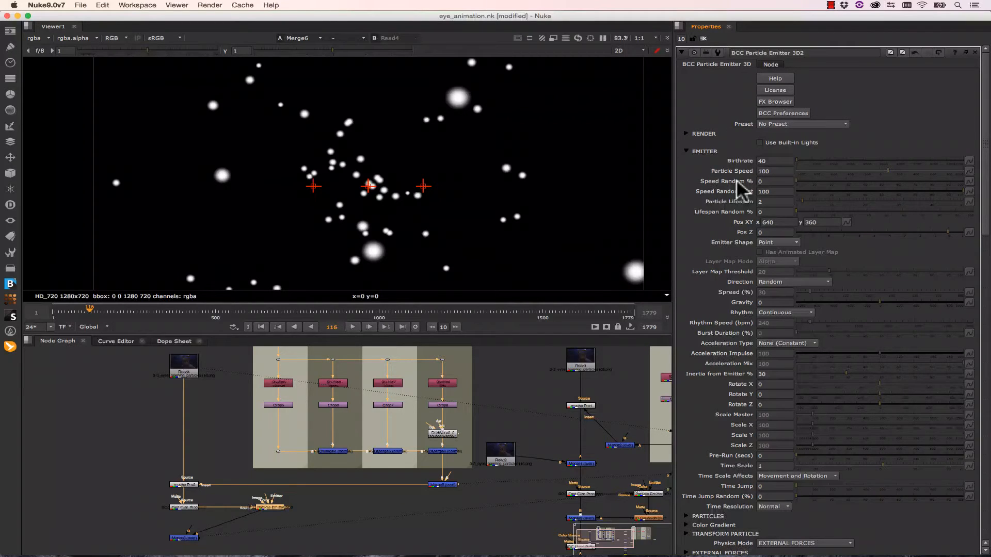
{"action": "mouse_move", "coordinate": [186, 509]}
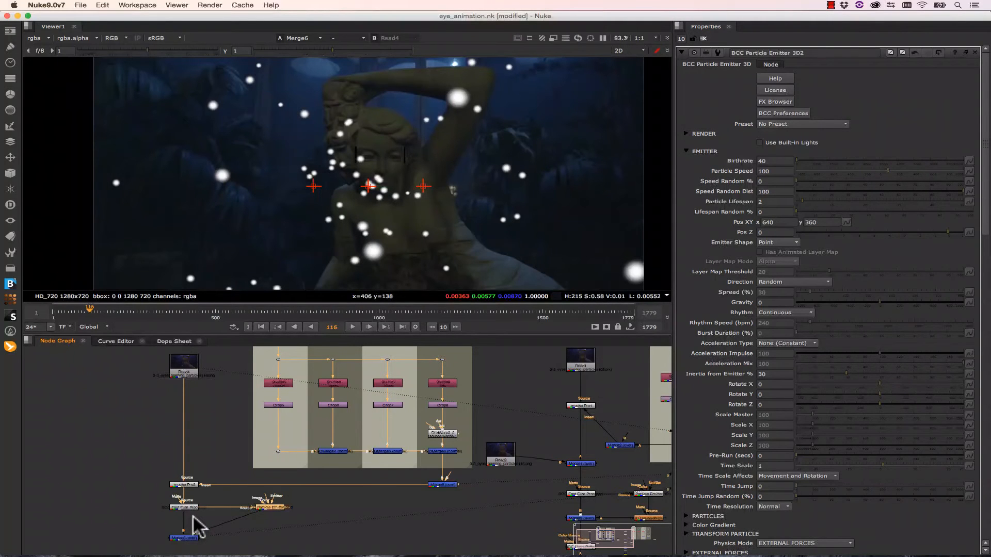
{"action": "type", "text": "350"}
{"action": "type", "text": "-720"}
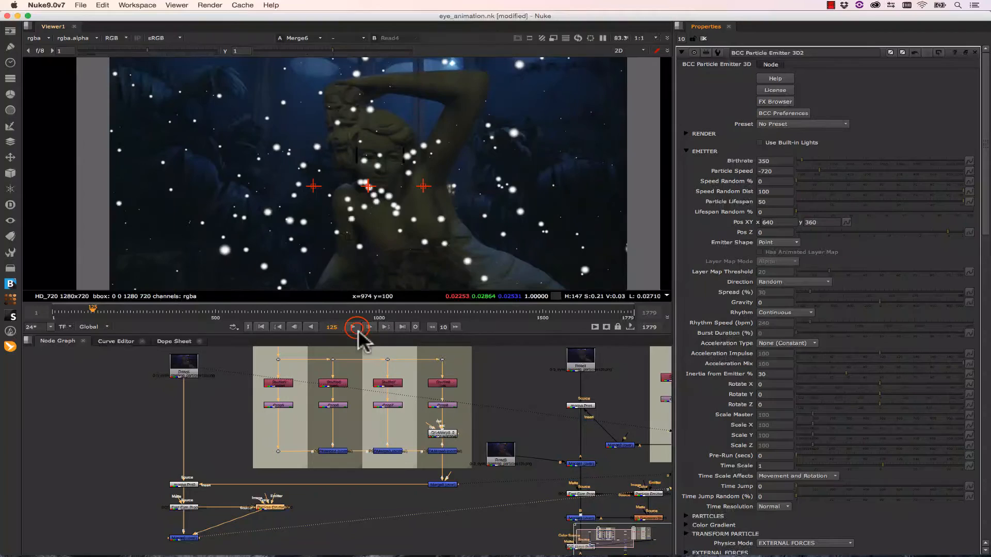
{"action": "left_click", "coordinate": [352, 327]}
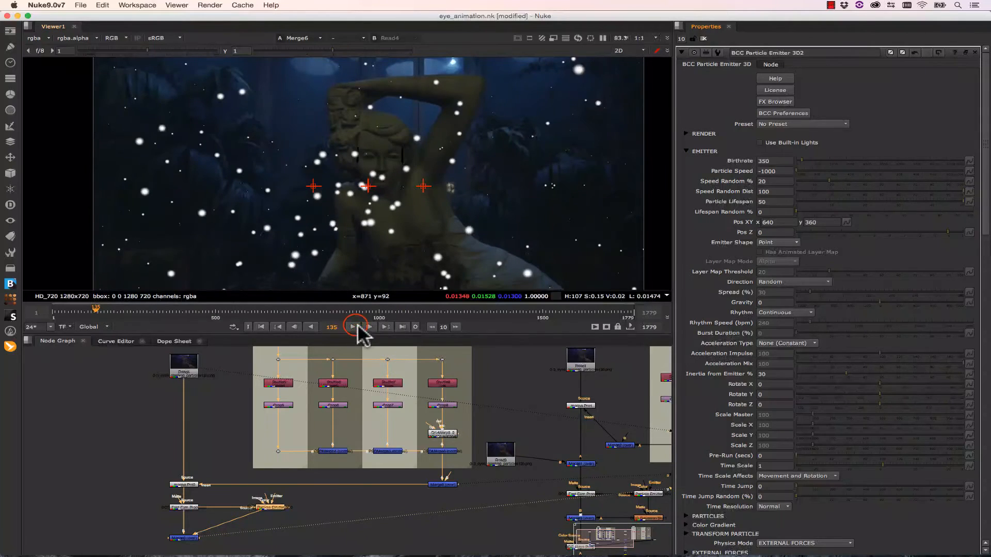
{"action": "left_click", "coordinate": [351, 327]}
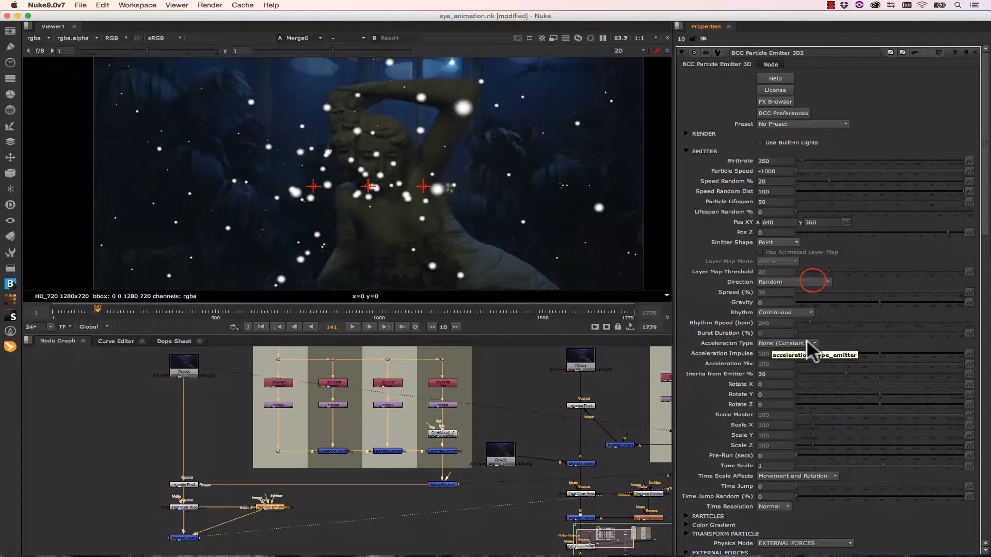
Set emission direction to Downward and play to check the falling particles
{"action": "left_click", "coordinate": [793, 281]}
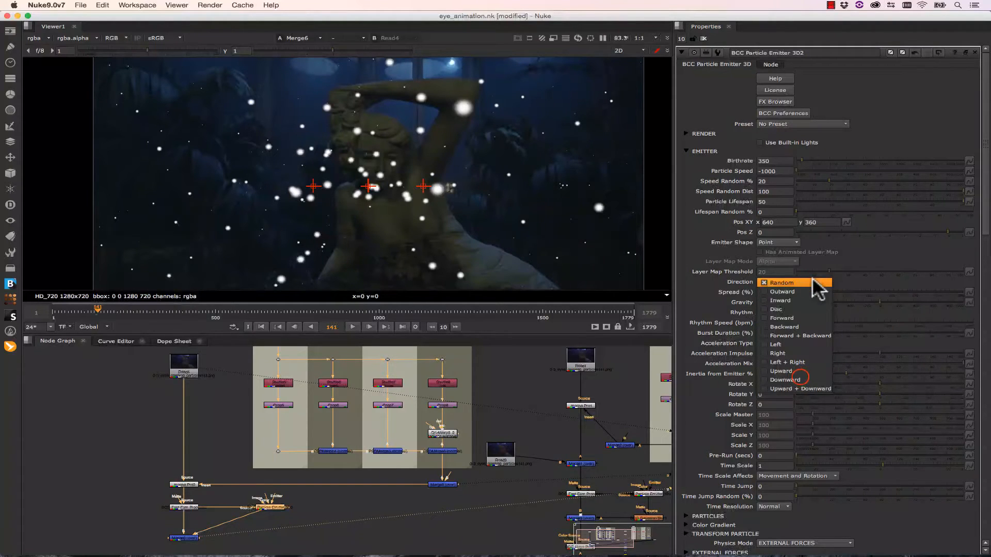
{"action": "left_click", "coordinate": [783, 380]}
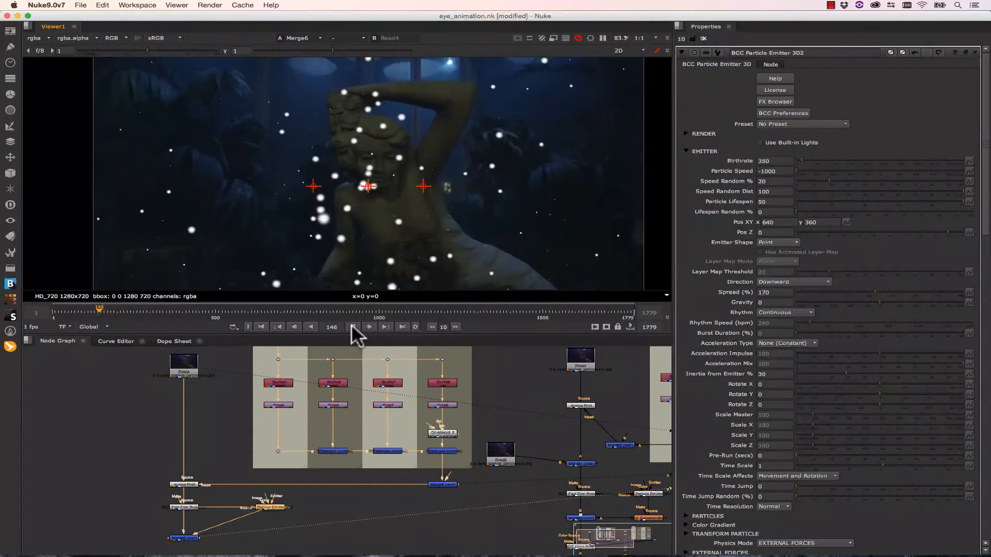
{"action": "left_click", "coordinate": [353, 327]}
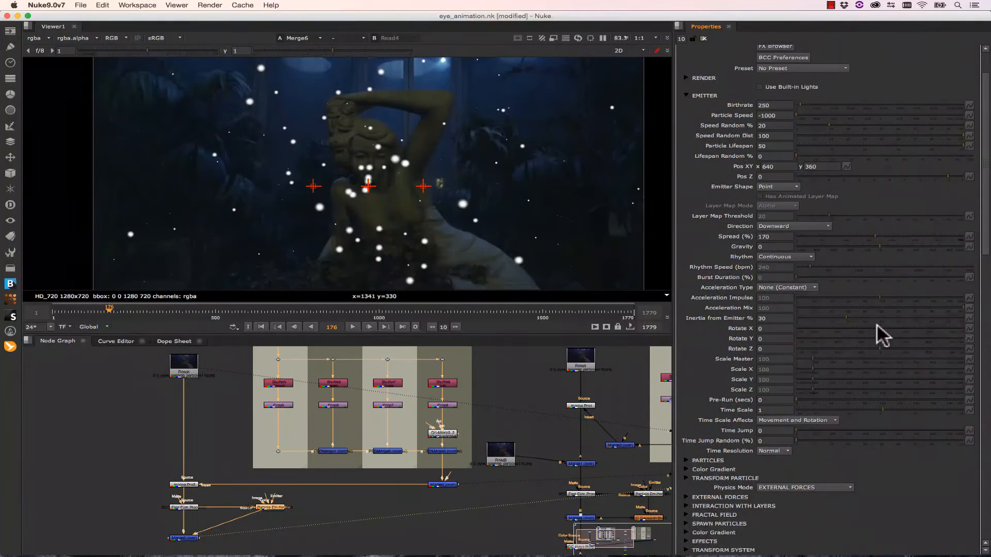
{"action": "mouse_move", "coordinate": [887, 306]}
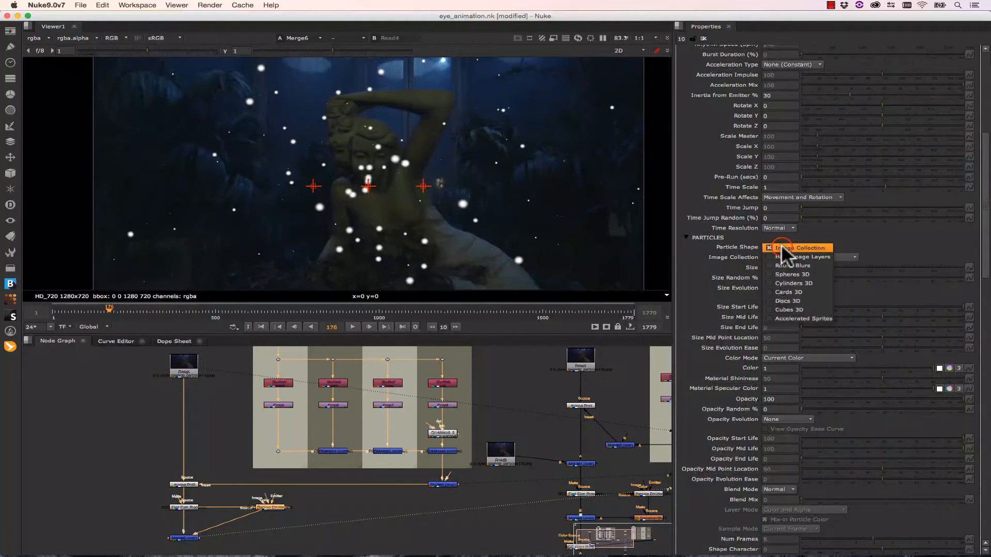
Make particles Round Blurs, shrink and randomize their size, and open the colour wheel
{"action": "left_click", "coordinate": [792, 265]}
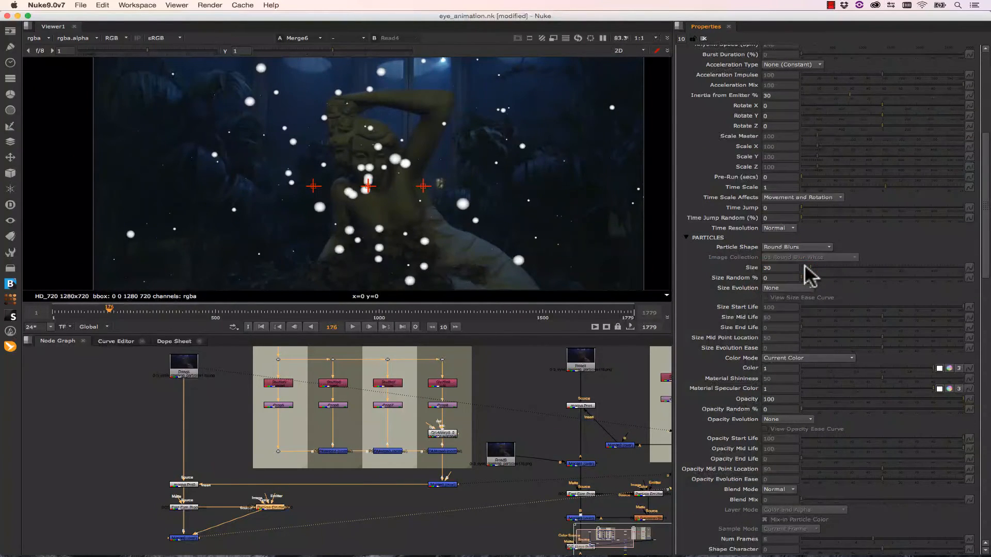
{"action": "mouse_move", "coordinate": [459, 196]}
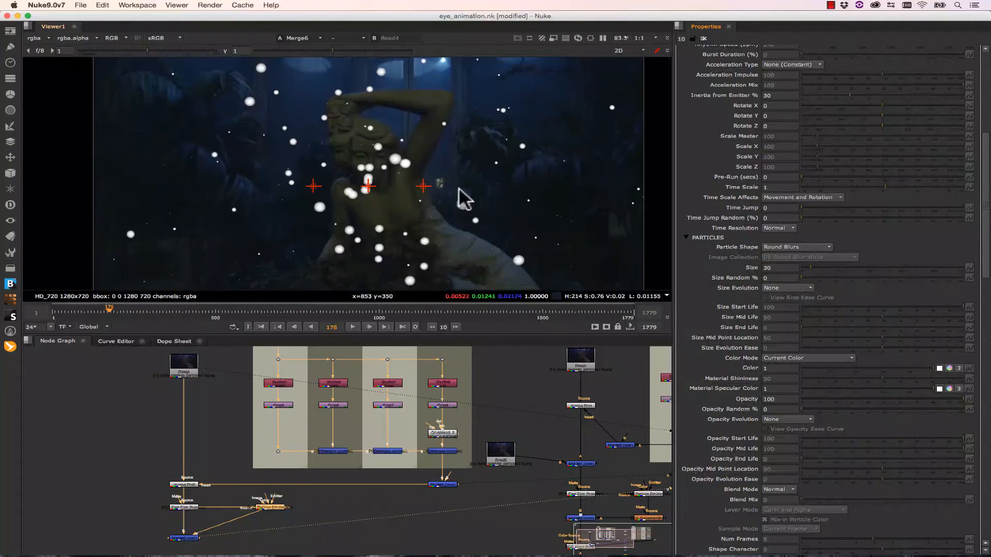
{"action": "left_click_drag", "start_coordinate": [816, 267], "coordinate": [808, 267]}
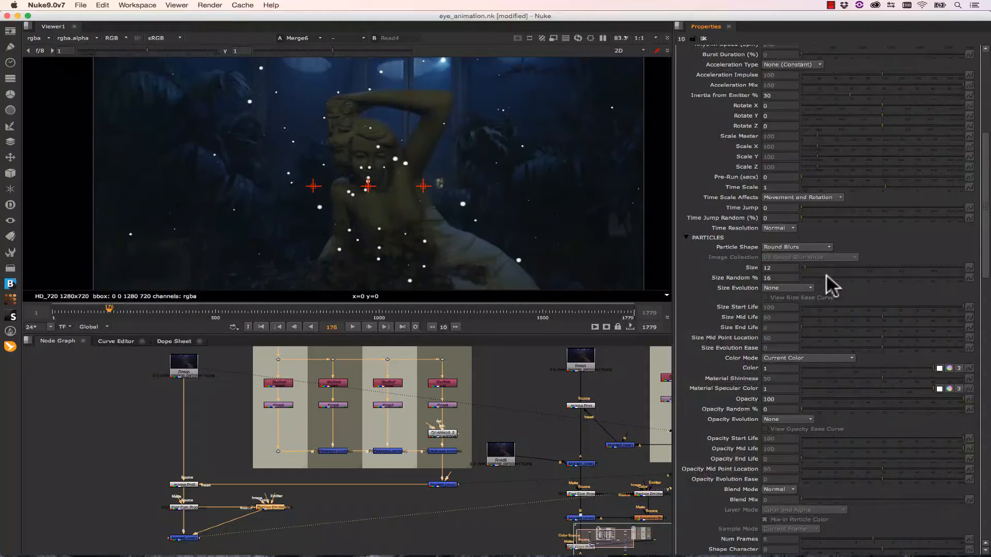
{"action": "left_click", "coordinate": [787, 287]}
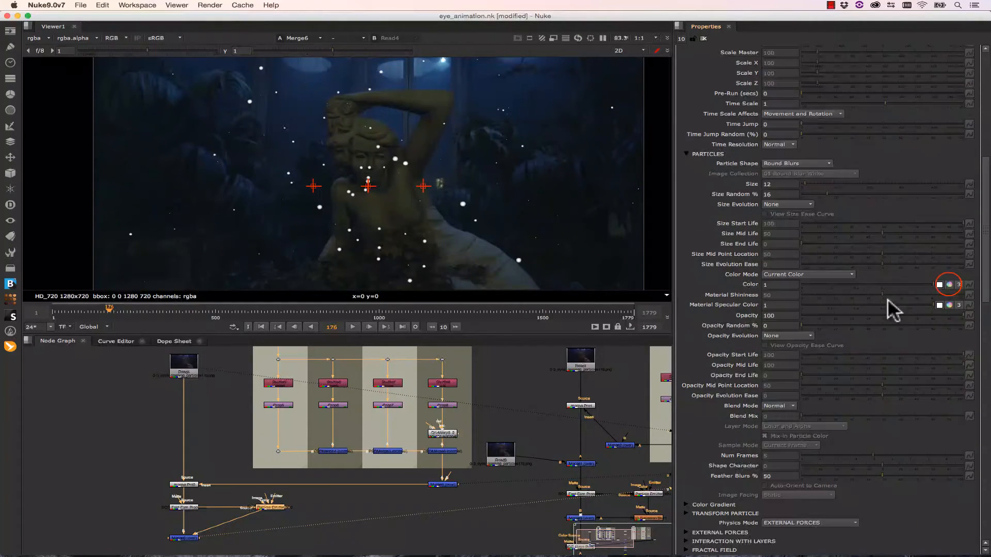
{"action": "left_click", "coordinate": [949, 285]}
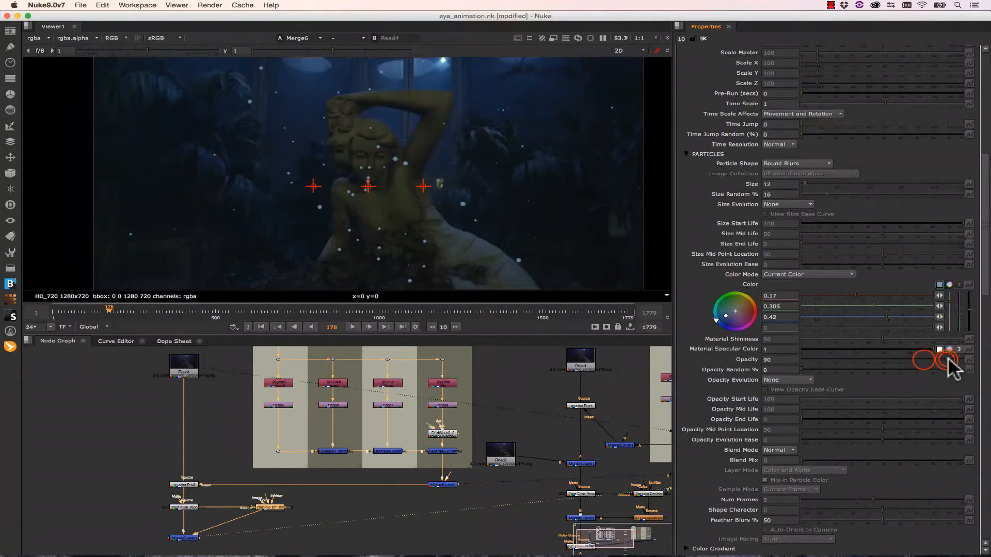
Drag the emitter position toward the top of the frame
{"action": "left_click_drag", "start_coordinate": [942, 360], "coordinate": [872, 359]}
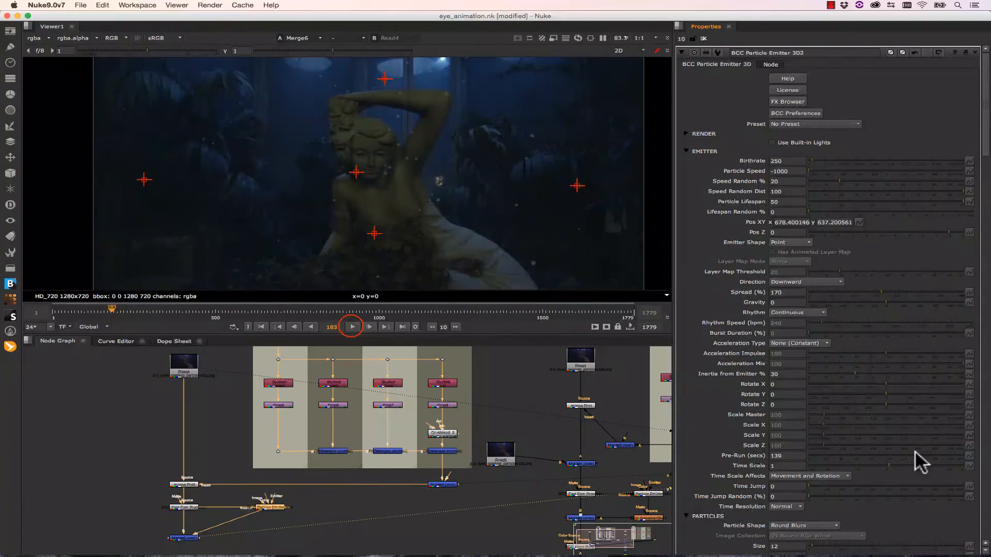
Play the timeline to preview the dust motes animating
{"action": "left_click", "coordinate": [352, 327]}
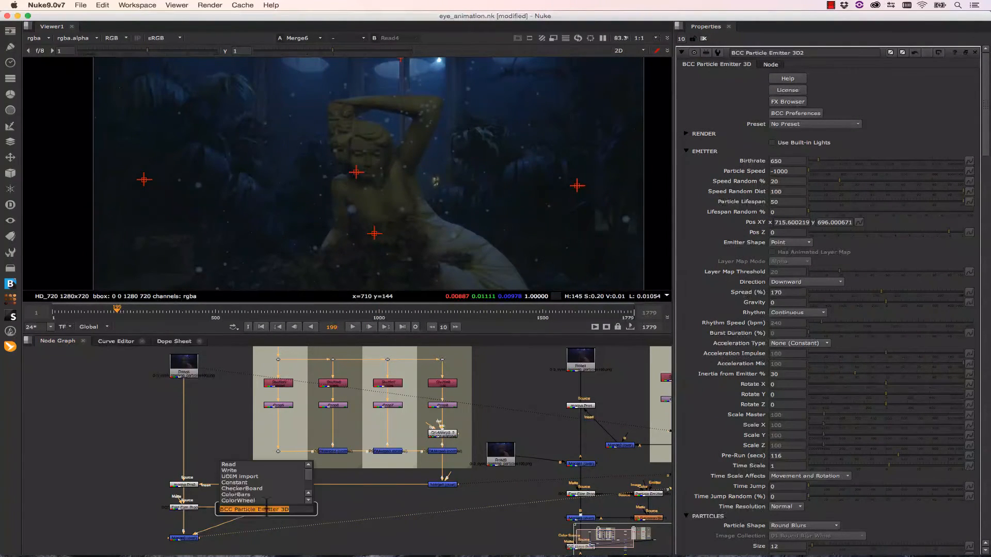
{"action": "left_click", "coordinate": [251, 510]}
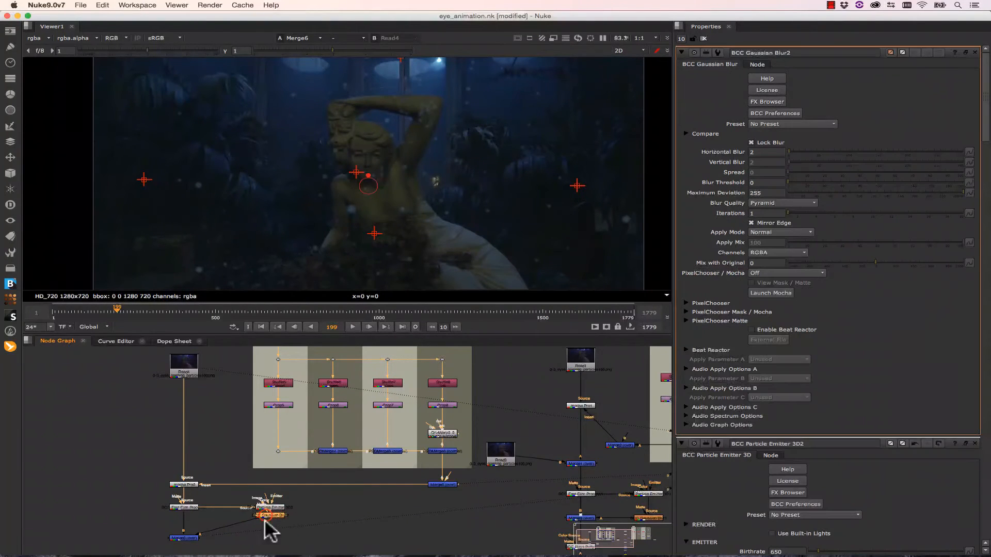
{"action": "left_click_drag", "start_coordinate": [787, 152], "coordinate": [793, 151]}
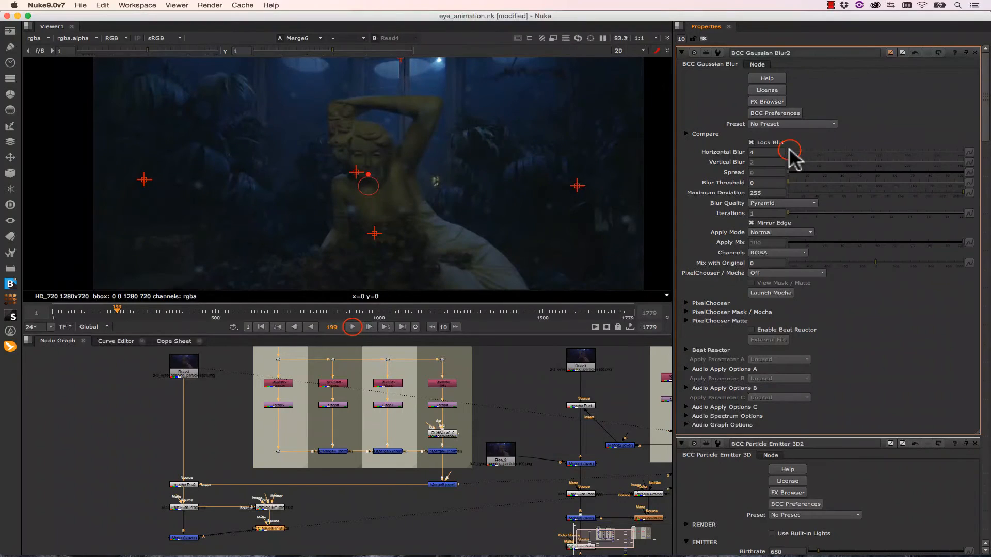
{"action": "left_click", "coordinate": [352, 328]}
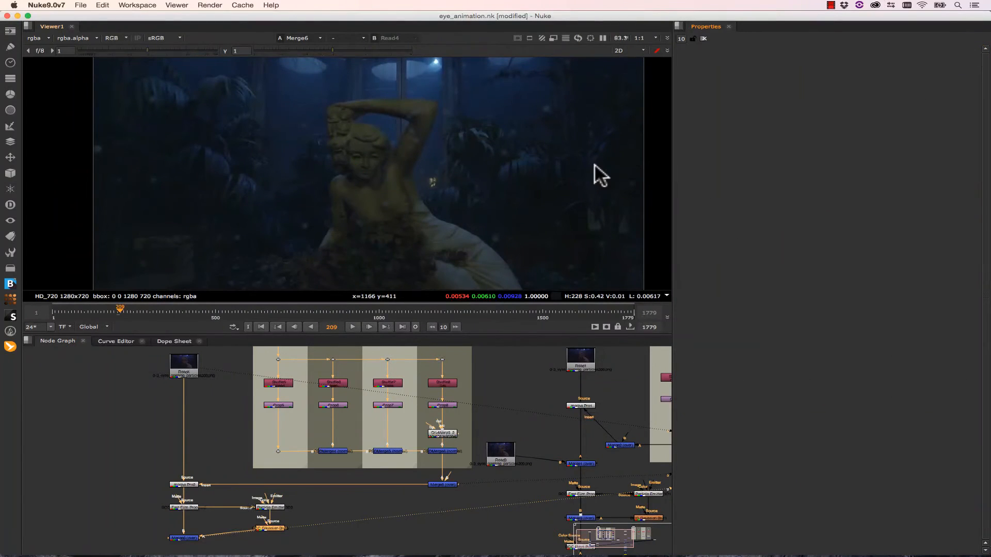
{"action": "mouse_move", "coordinate": [355, 83]}
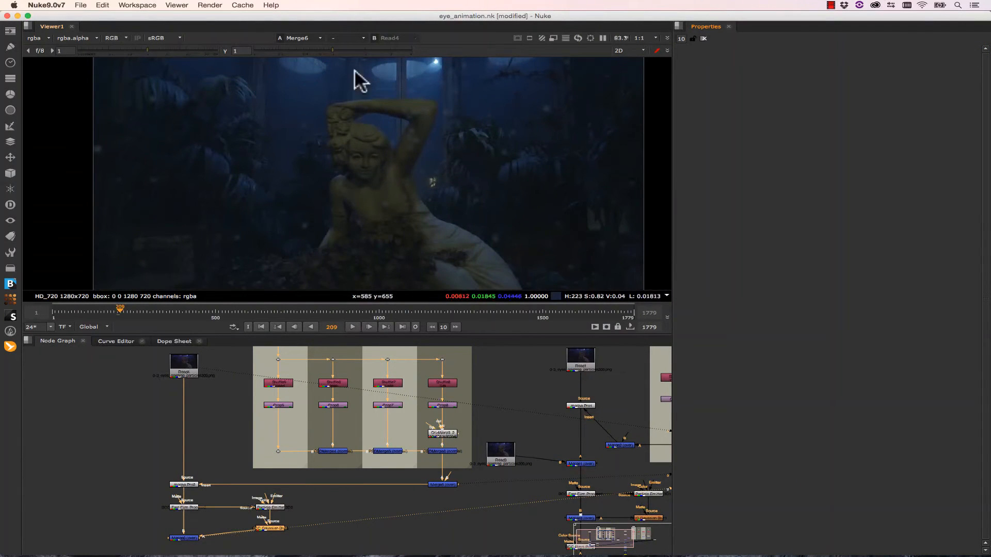
{"action": "mouse_move", "coordinate": [353, 106]}
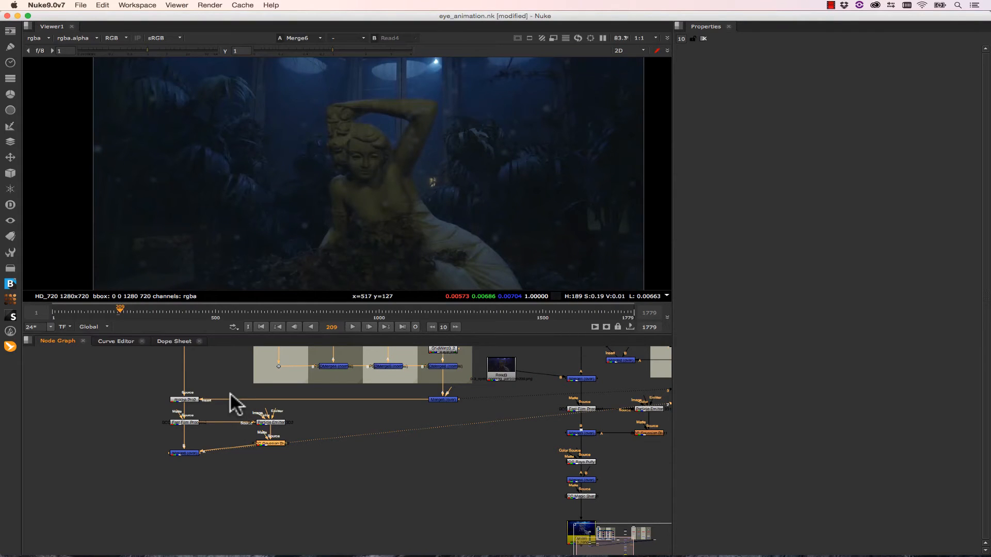
{"action": "mouse_move", "coordinate": [428, 94]}
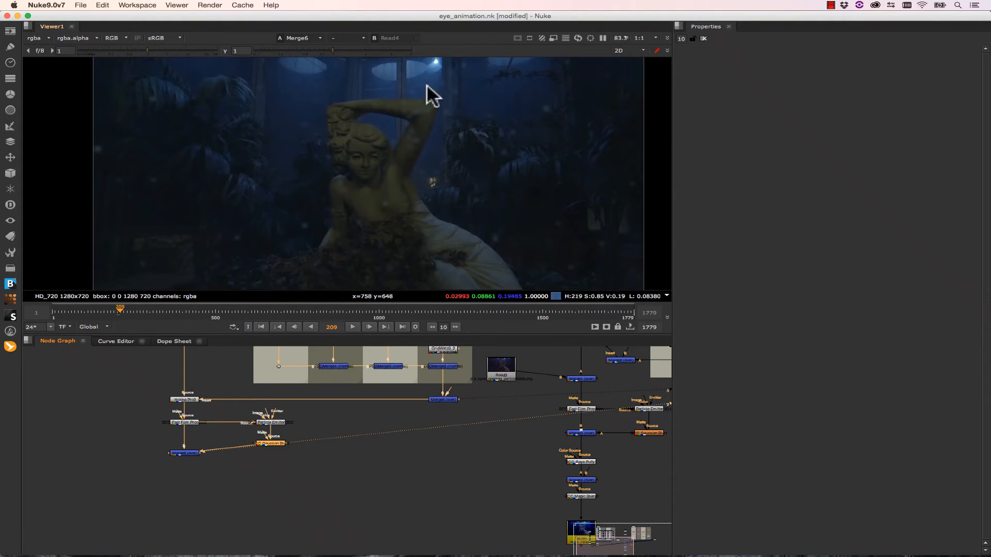
{"action": "mouse_move", "coordinate": [439, 103]}
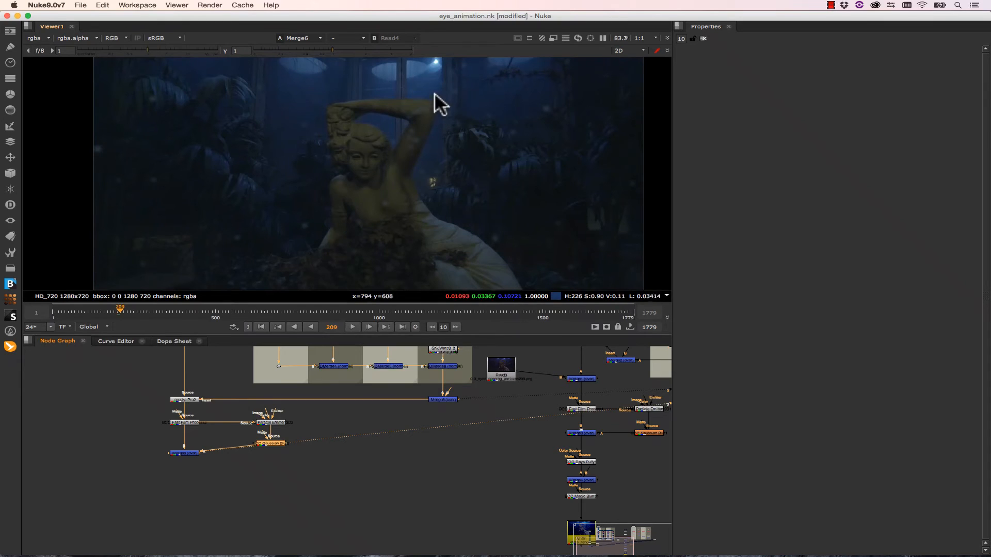
{"action": "mouse_move", "coordinate": [517, 87]}
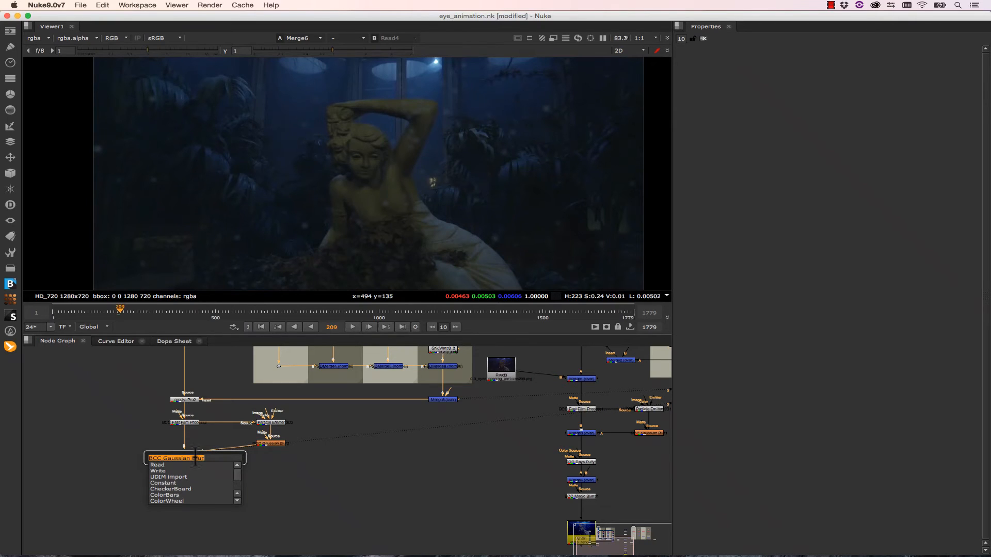
Add a BCC Rays Puffy node below the merged composite via a 'bcc' search
{"action": "type", "text": "bcc rays"}
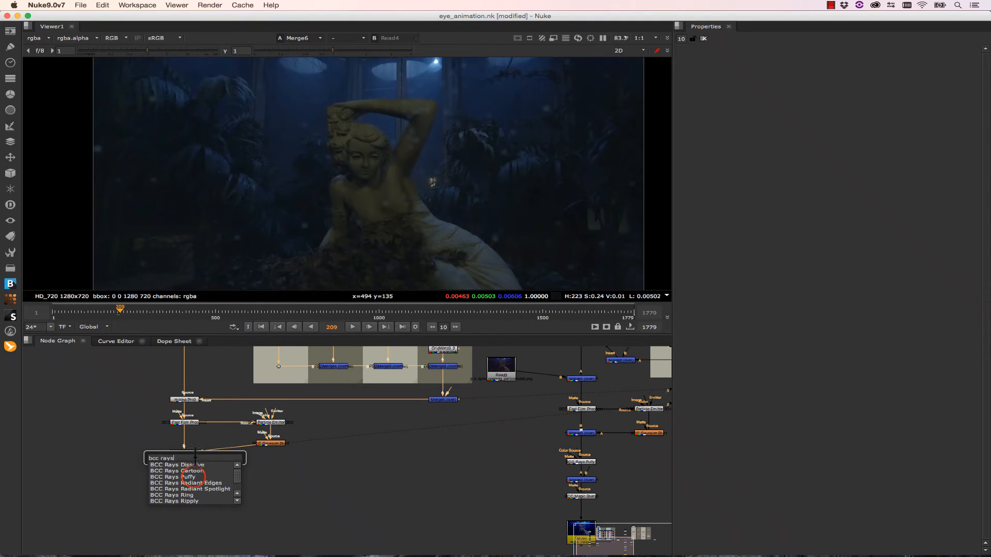
{"action": "left_click", "coordinate": [170, 478]}
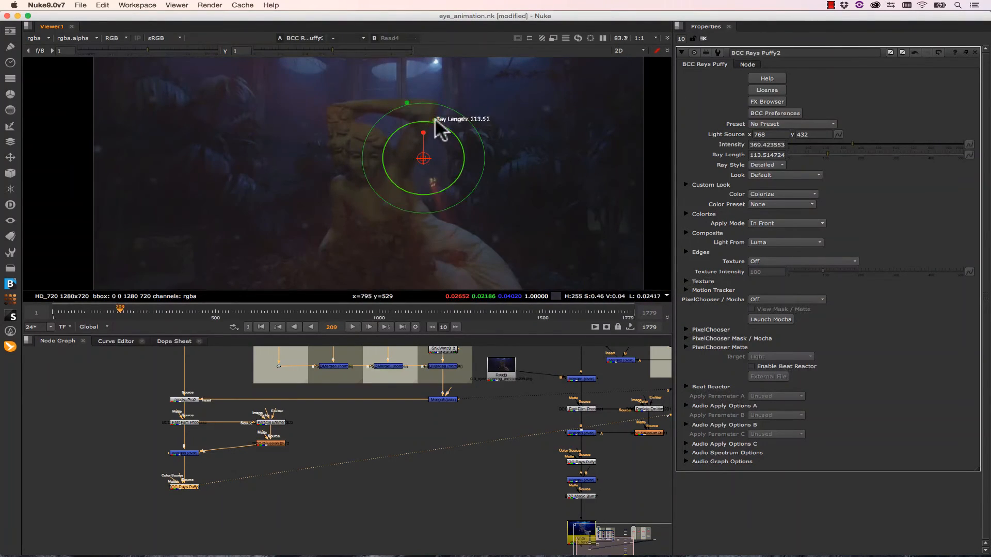
Place the rays' light source on the top ceiling light, trying ray presets along the way
{"action": "left_click_drag", "start_coordinate": [423, 130], "coordinate": [437, 119]}
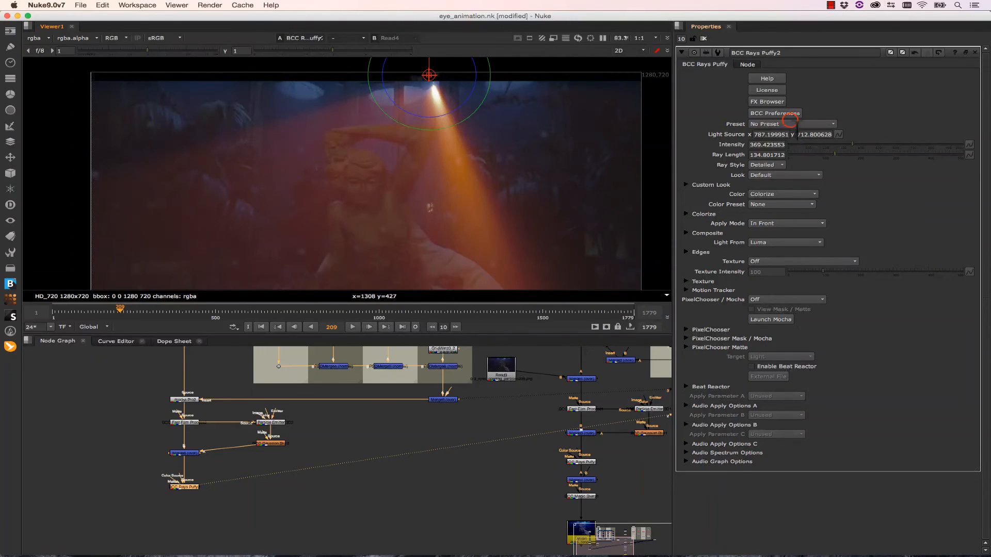
{"action": "left_click", "coordinate": [792, 124]}
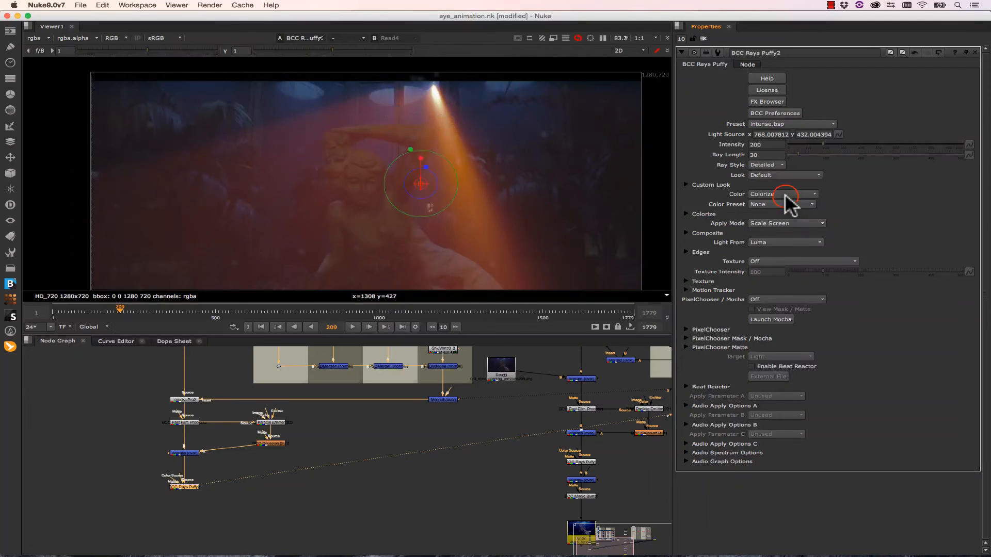
{"action": "left_click", "coordinate": [792, 124]}
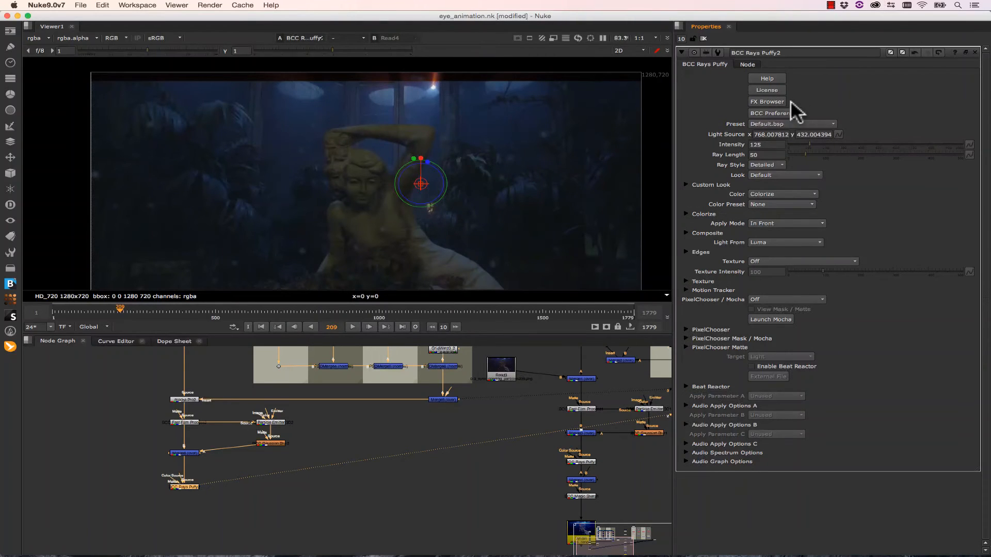
{"action": "left_click_drag", "start_coordinate": [420, 183], "coordinate": [430, 75]}
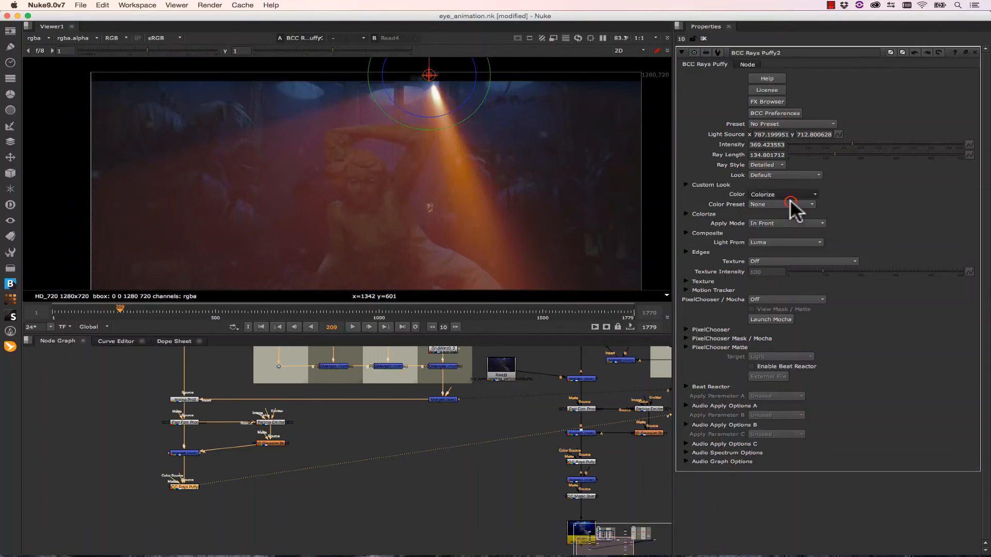
Colour the rays from the Image and scrub the timeline to review, returning to frame 209
{"action": "left_click", "coordinate": [790, 204]}
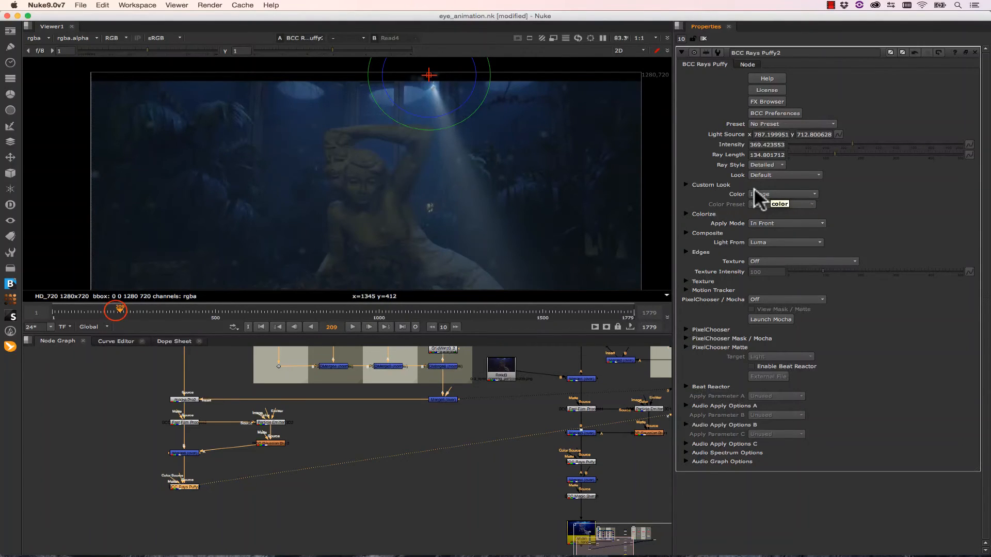
{"action": "left_click_drag", "start_coordinate": [117, 309], "coordinate": [76, 310]}
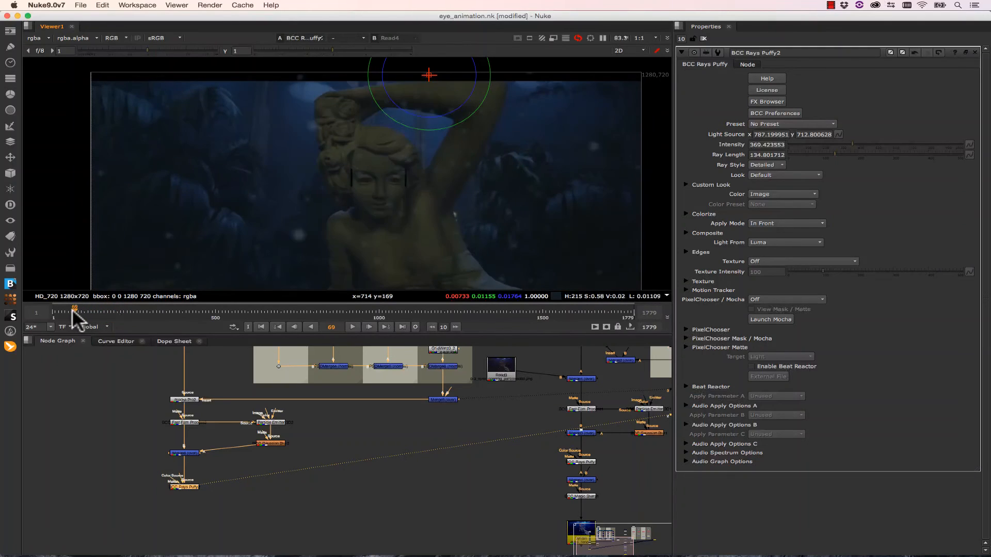
{"action": "left_click_drag", "start_coordinate": [74, 309], "coordinate": [109, 308]}
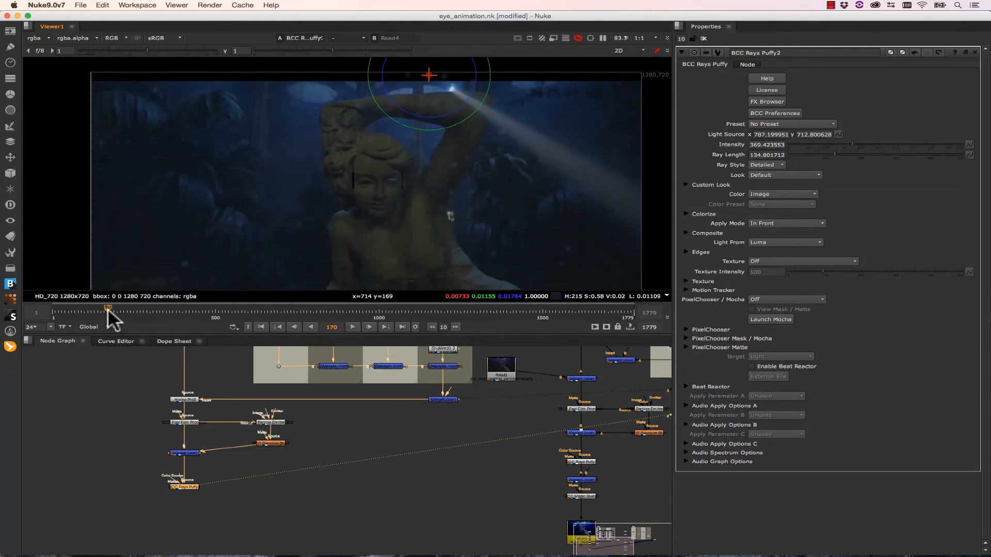
{"action": "left_click_drag", "start_coordinate": [108, 313], "coordinate": [84, 313]}
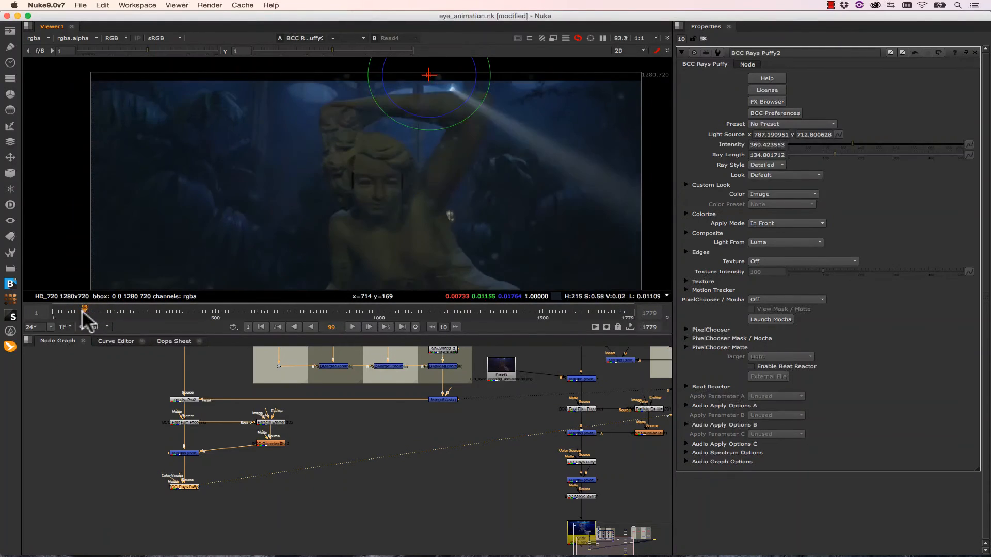
{"action": "left_click_drag", "start_coordinate": [84, 310], "coordinate": [99, 310]}
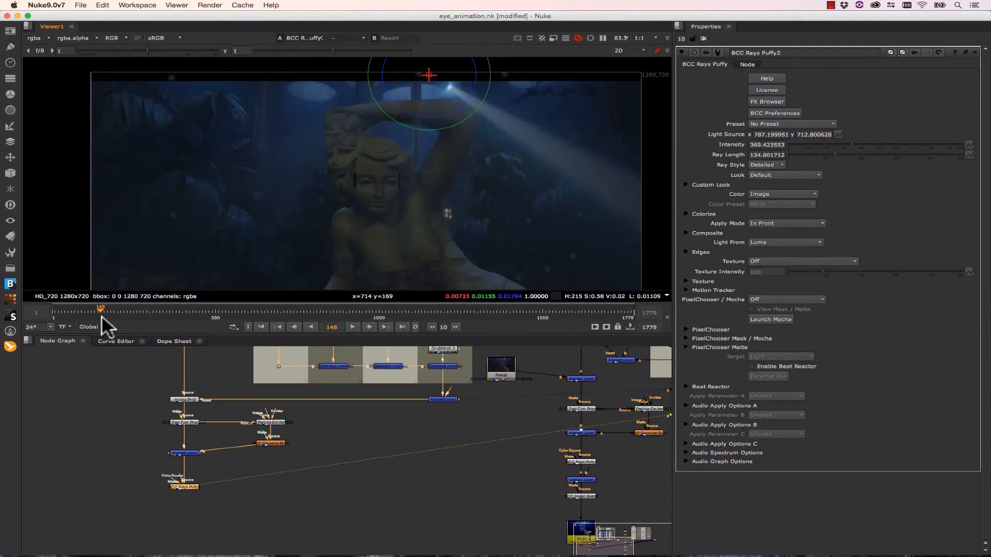
{"action": "left_click_drag", "start_coordinate": [99, 309], "coordinate": [123, 309]}
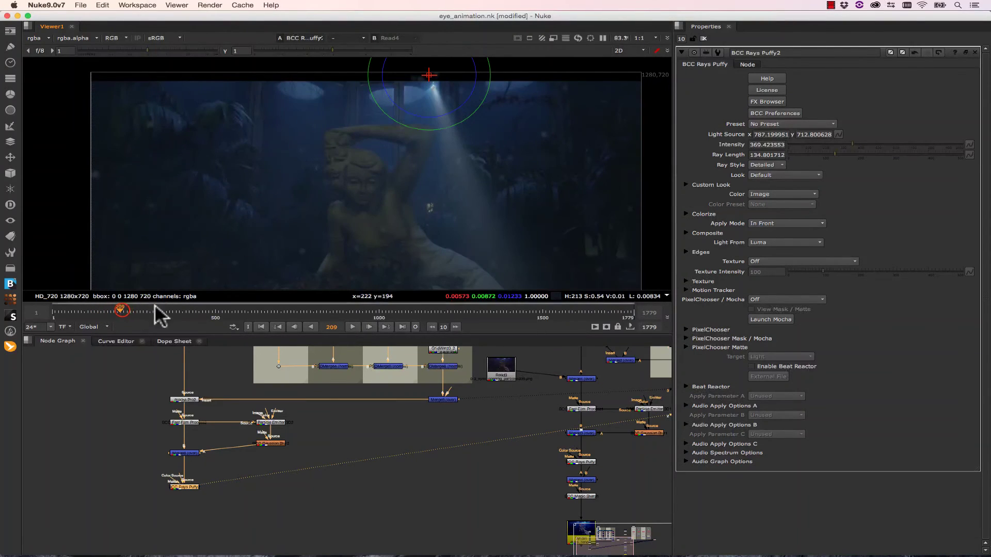
{"action": "left_click_drag", "start_coordinate": [121, 309], "coordinate": [155, 310]}
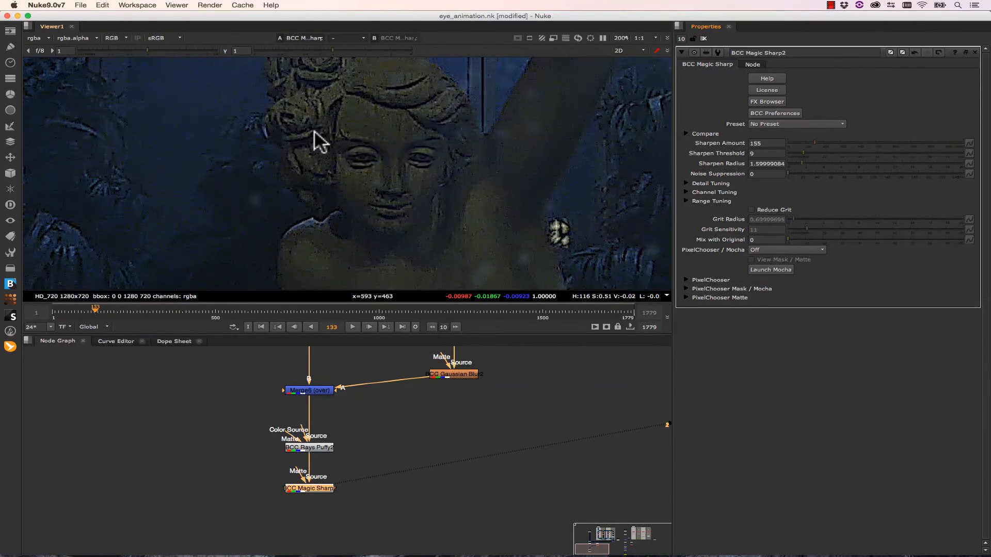
Lower the BCC Magic Sharp Sharpen Amount to 75
{"action": "left_click_drag", "start_coordinate": [819, 143], "coordinate": [812, 143]}
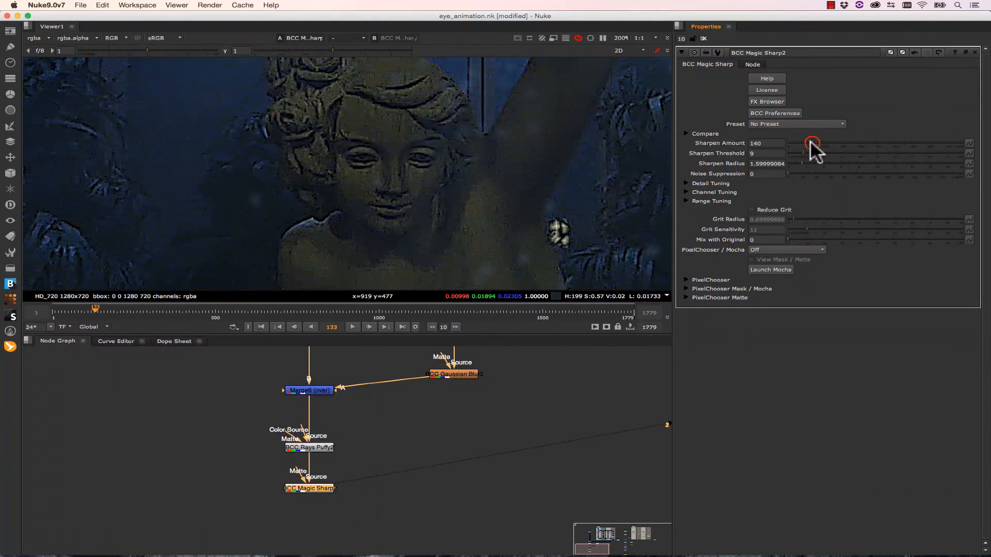
{"action": "left_click_drag", "start_coordinate": [812, 152], "coordinate": [840, 153]}
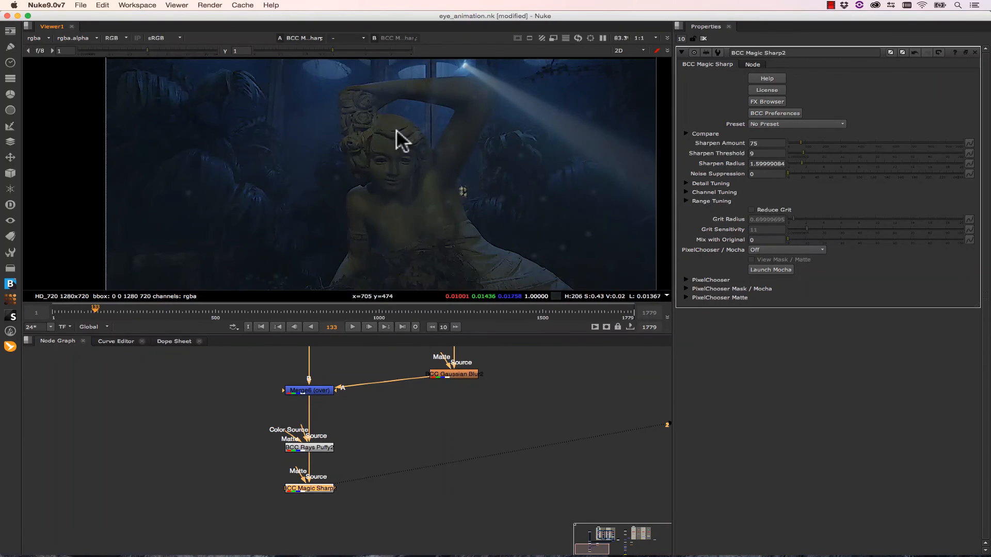
{"action": "mouse_move", "coordinate": [407, 168]}
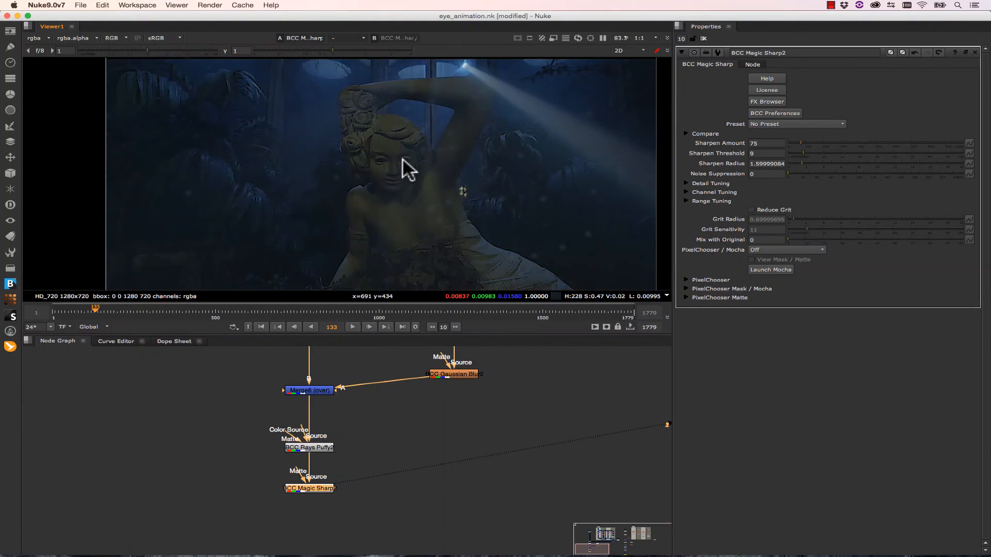
{"action": "mouse_move", "coordinate": [528, 119]}
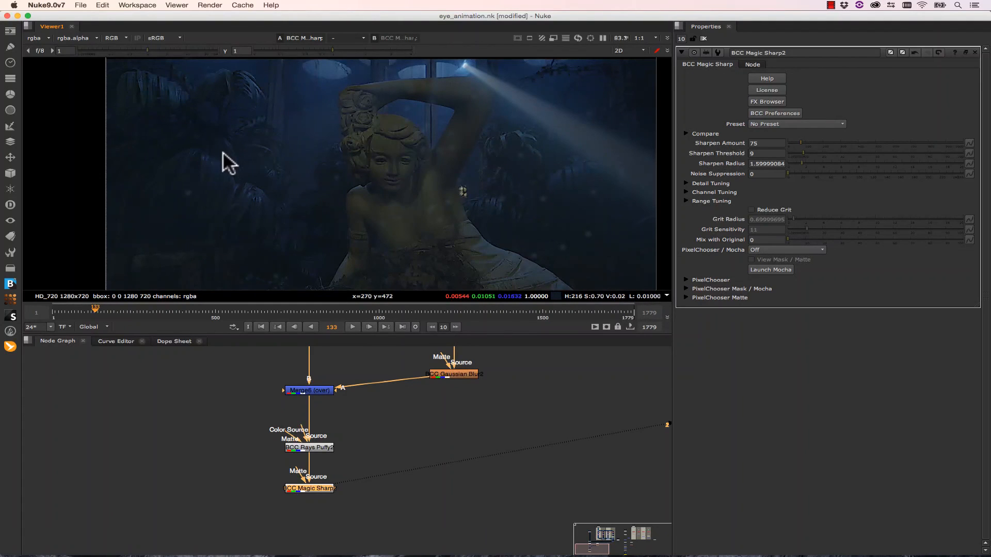
{"action": "mouse_move", "coordinate": [165, 90]}
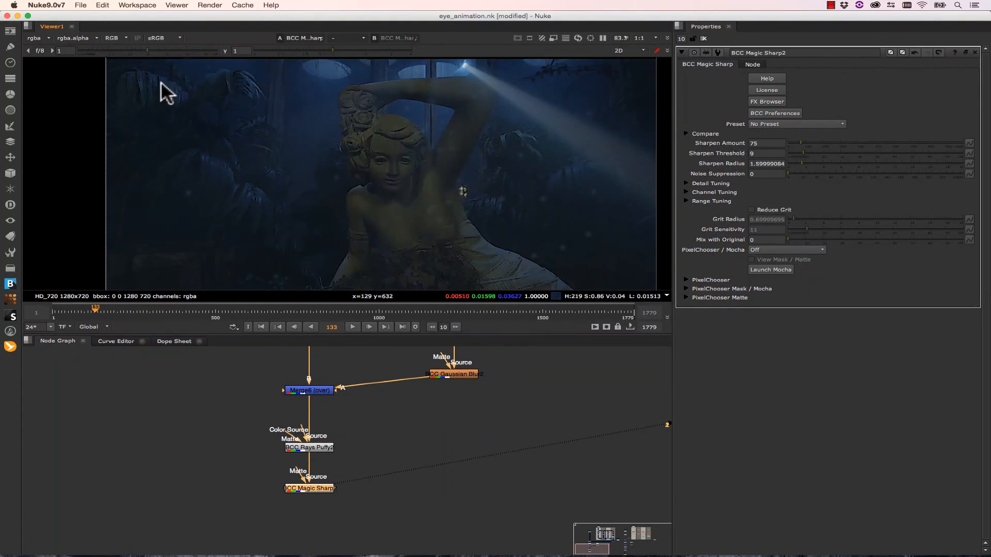